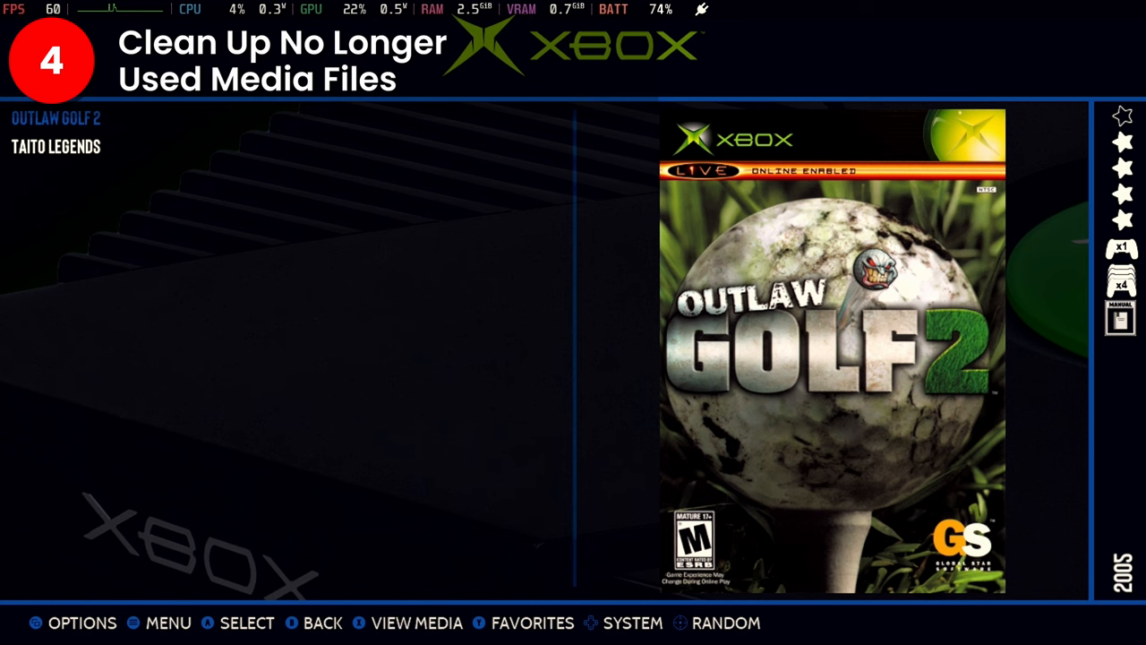
# Scroll the Xbox game list so Taito Legends can be removed, leaving only Outlaw Golf 2.
pyautogui.scroll(-3)
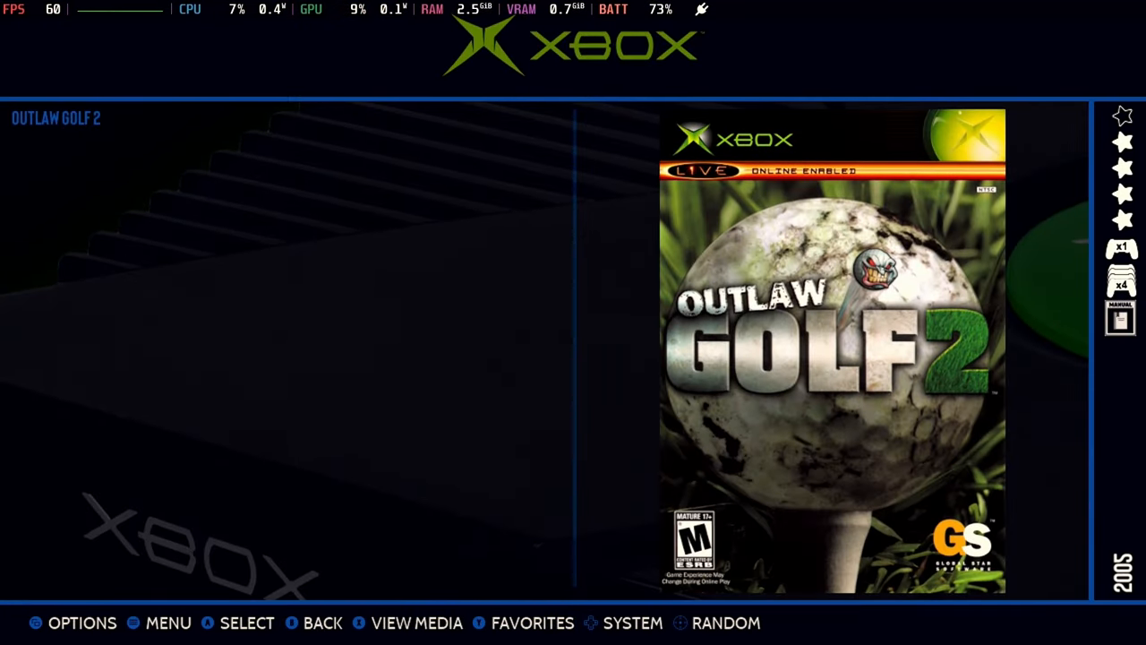
# Run Orphaned Data Cleanup for media via Main Menu > Utilities, removing 10 entries, then close the results.
pyautogui.click(168, 623)
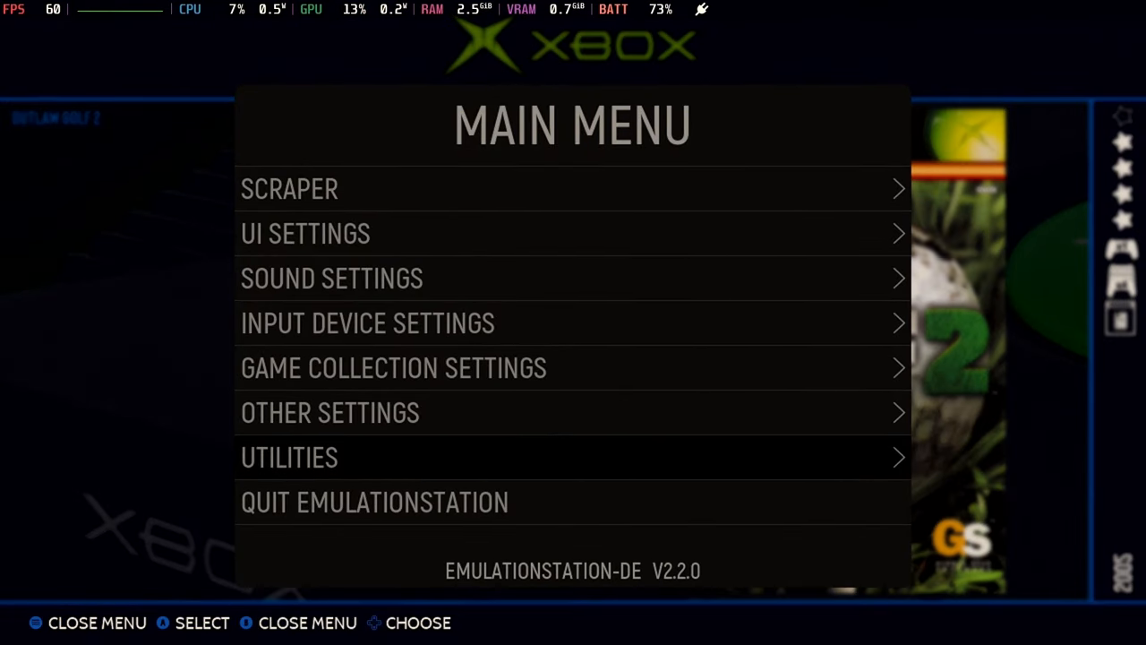
pyautogui.click(289, 457)
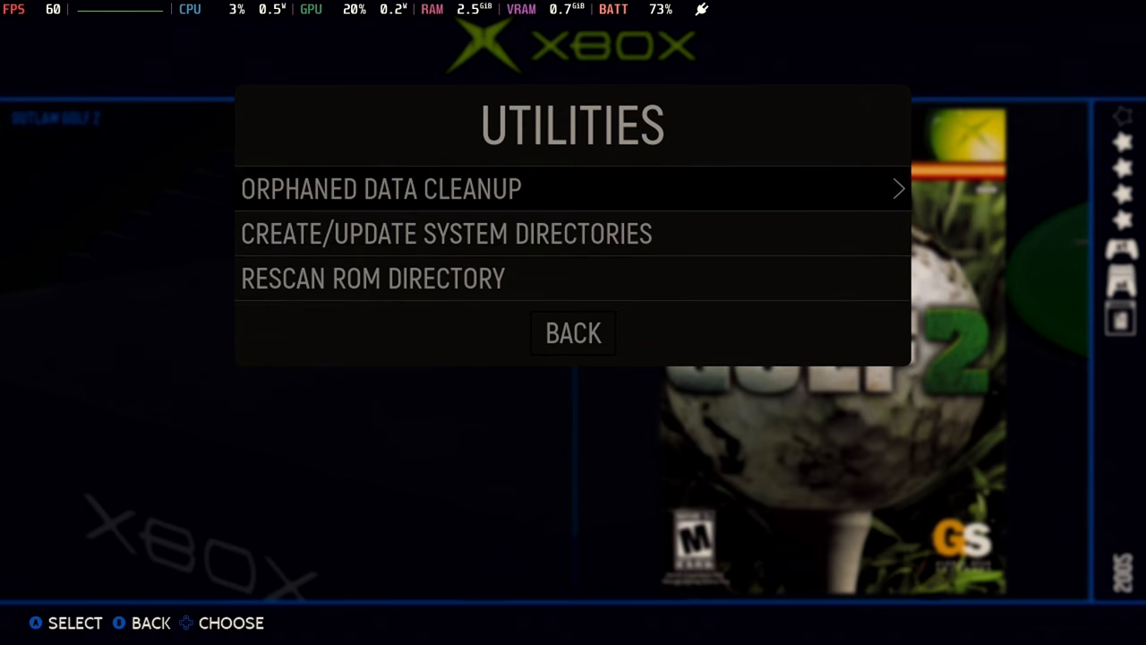
pyautogui.click(379, 188)
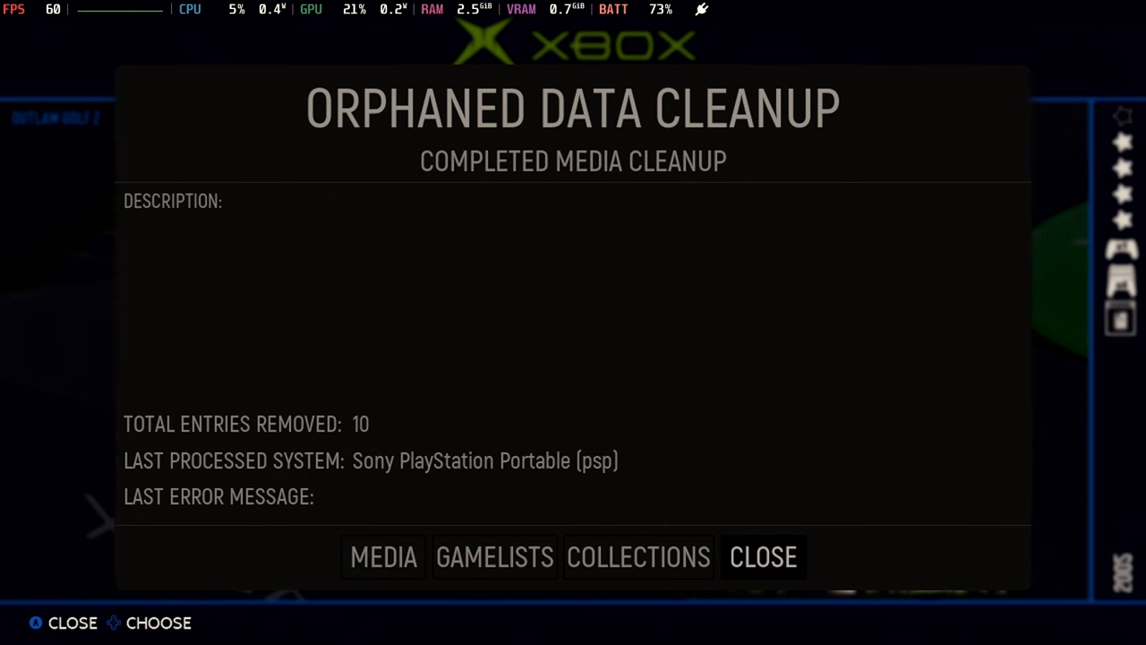
pyautogui.click(763, 555)
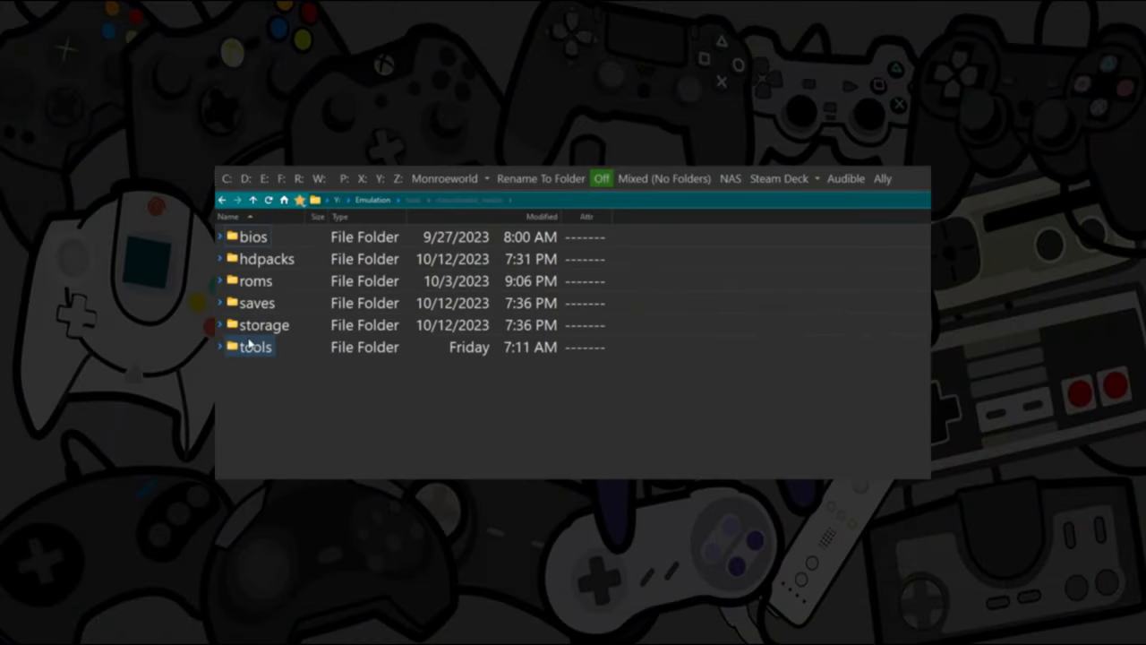
# Navigate Emulation > tools > downloaded_media > CLEANUP into the newest 2023-11-05_214857 folder.
pyautogui.doubleClick(256, 348)
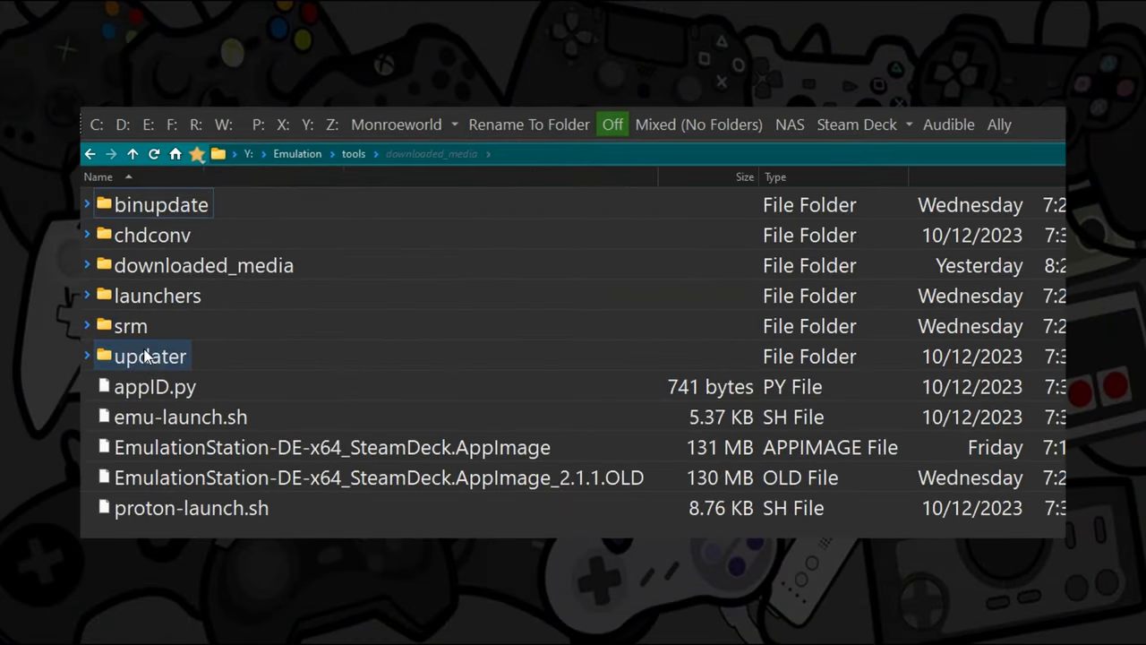
pyautogui.doubleClick(205, 265)
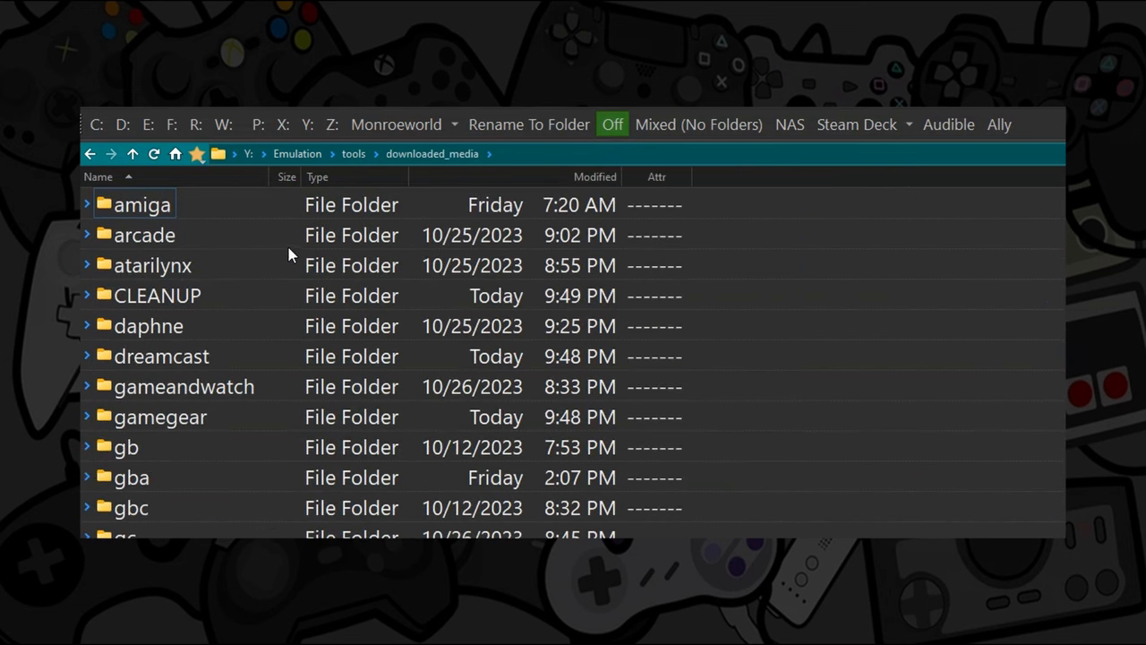
pyautogui.click(157, 296)
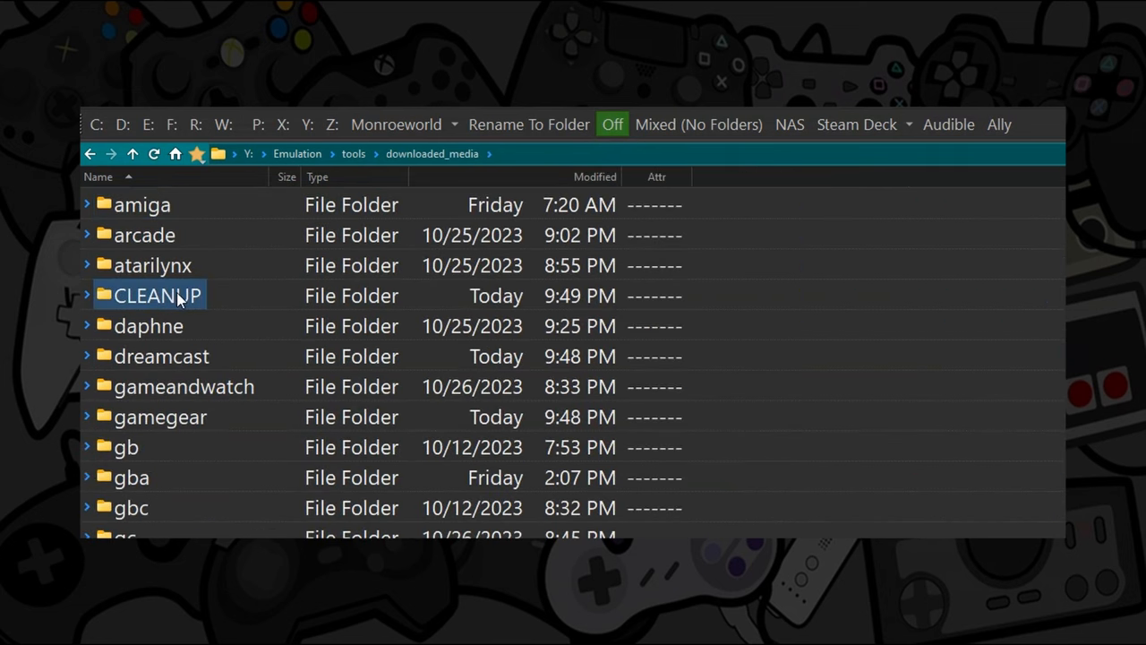
pyautogui.doubleClick(157, 295)
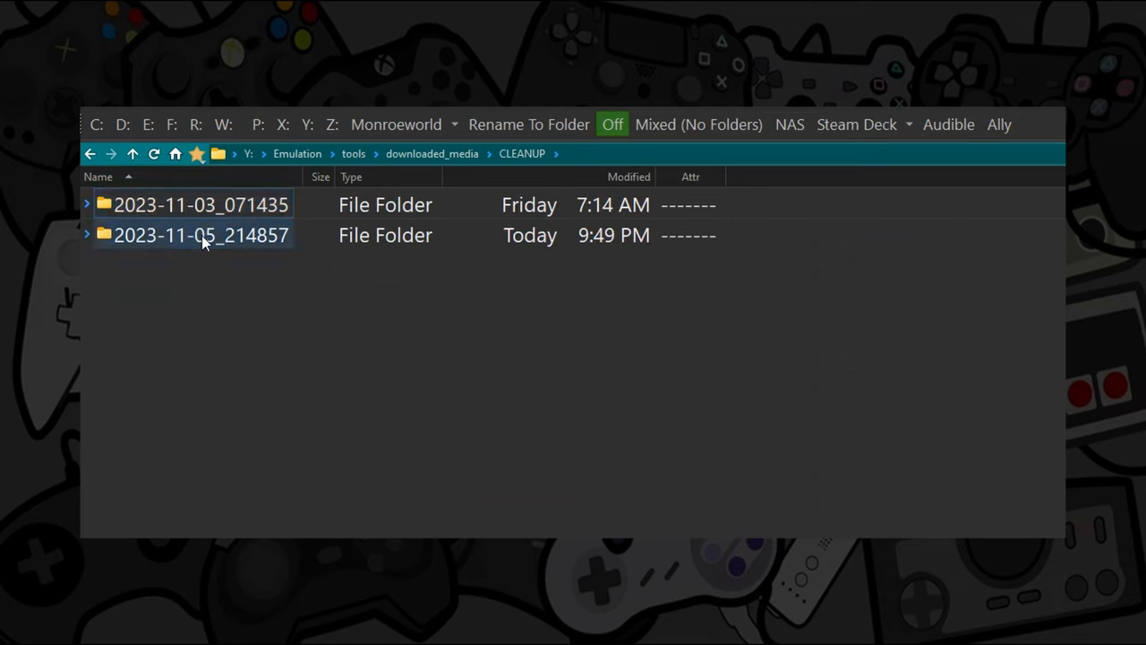
pyautogui.doubleClick(201, 235)
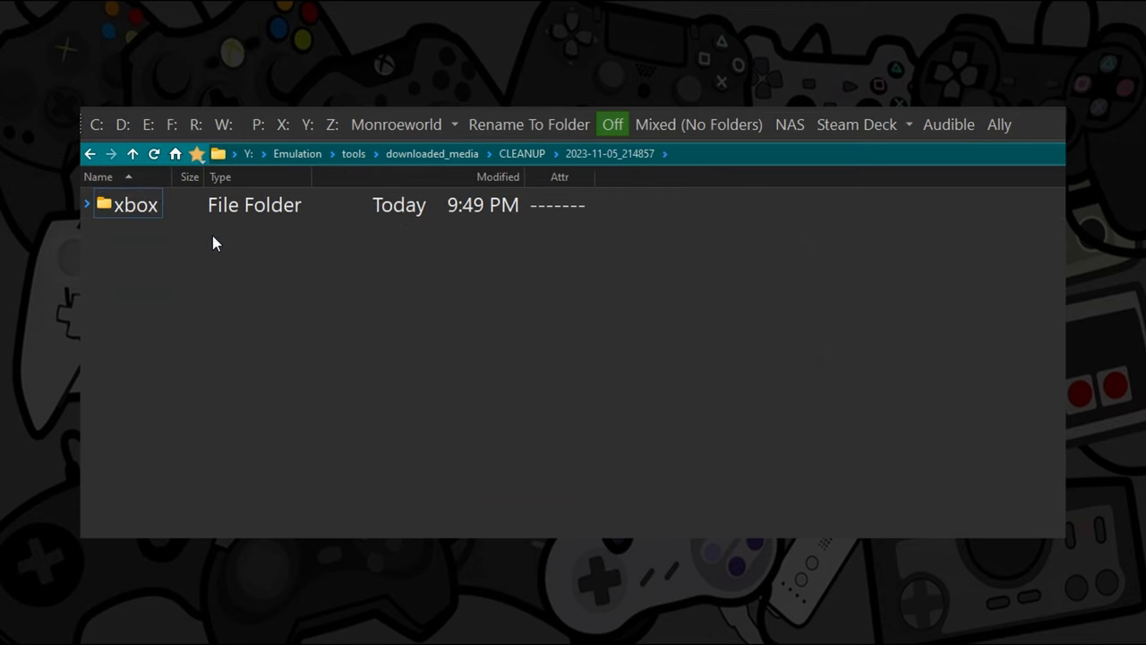
# Check the moved Taito Legends image inside xbox > 3dboxes, then return to the xbox media folders.
pyautogui.doubleClick(134, 204)
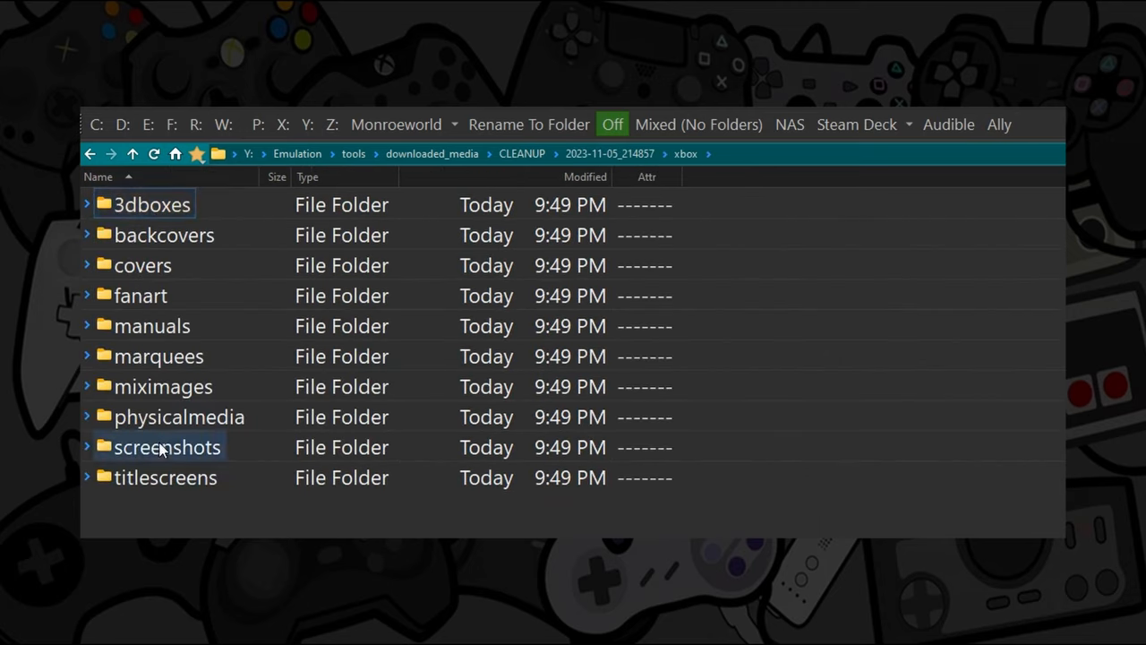
pyautogui.click(164, 235)
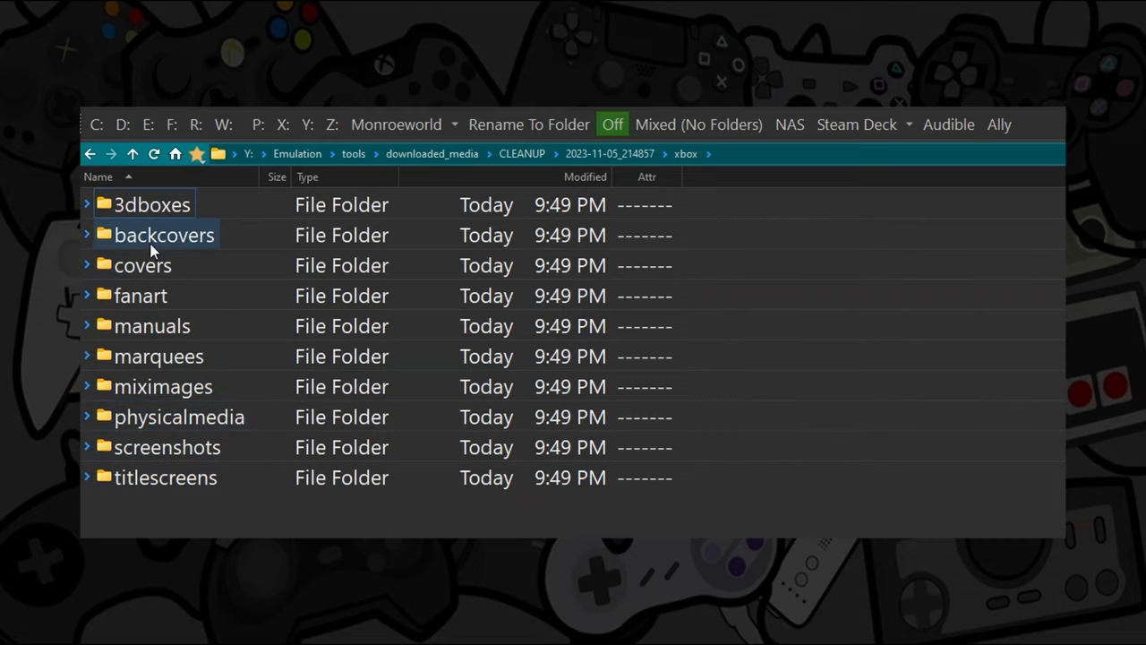
pyautogui.doubleClick(151, 204)
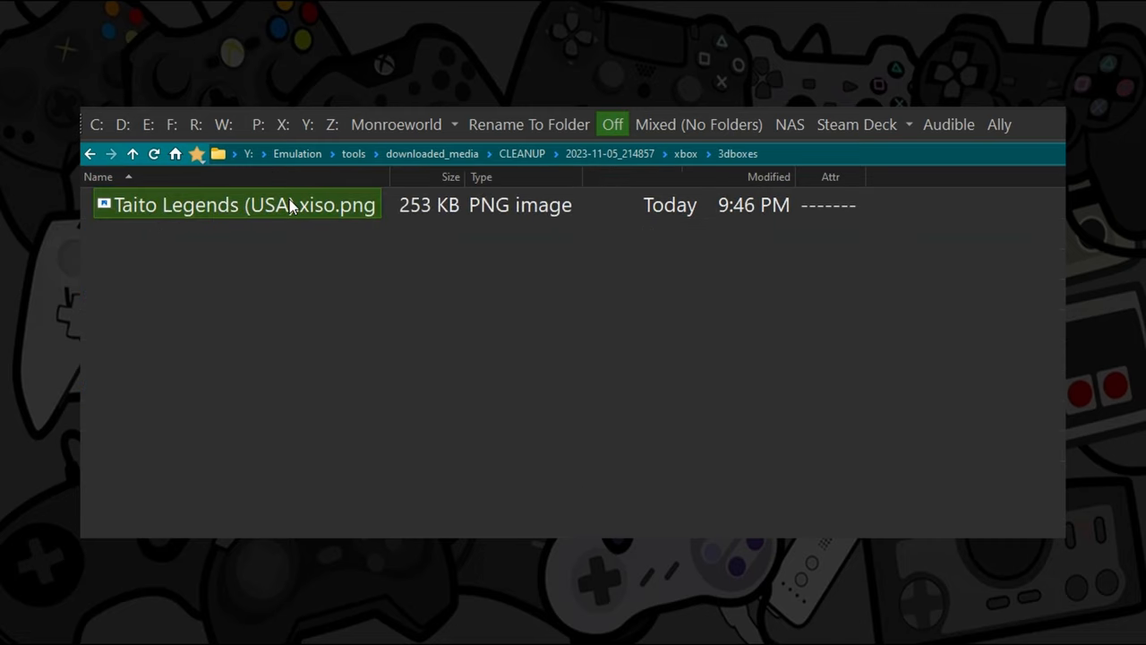
pyautogui.moveTo(179, 208)
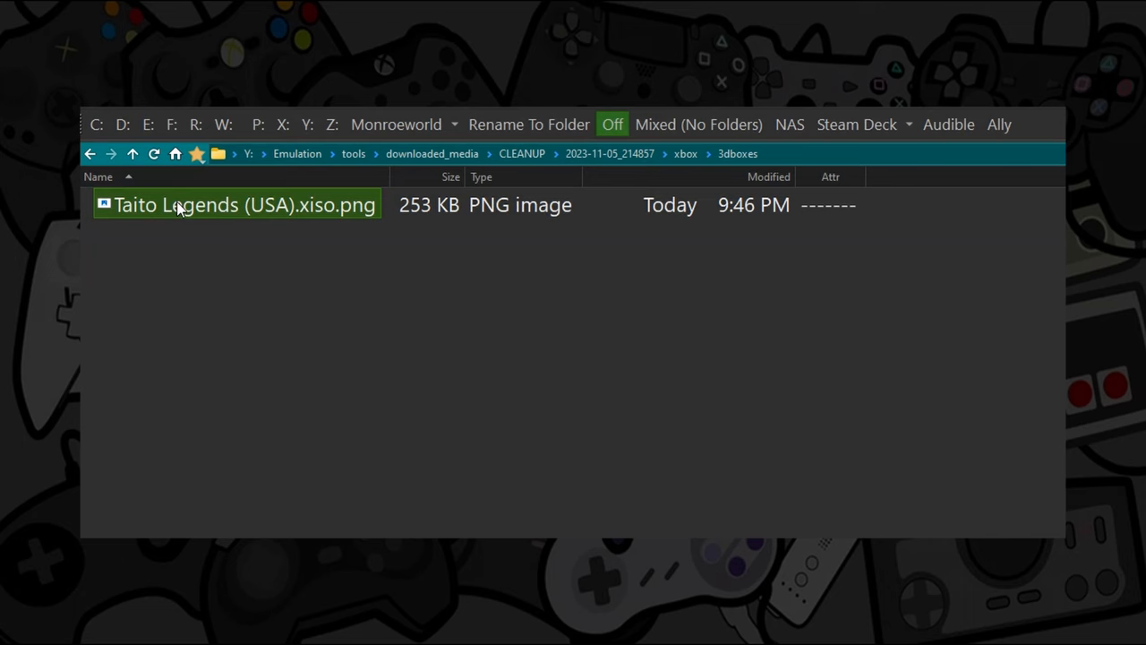
pyautogui.click(89, 154)
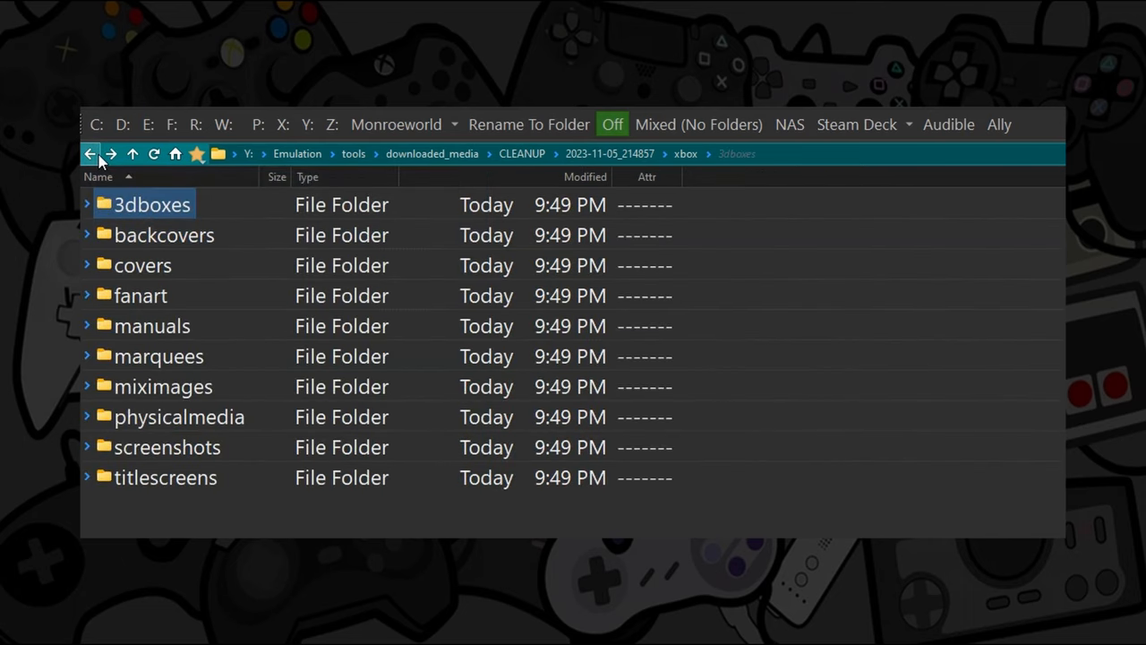
# Browse the older 2023-11-03_071435 cleanup folder down to genesis > screenshots > homebrew PNG images.
pyautogui.click(90, 154)
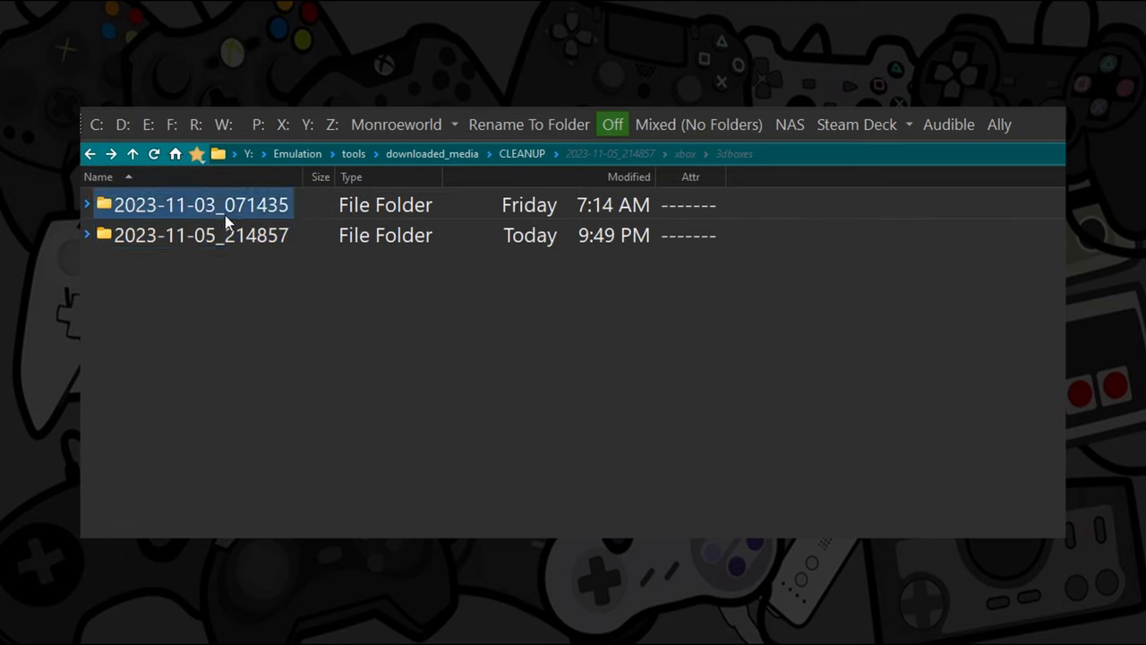
pyautogui.doubleClick(201, 204)
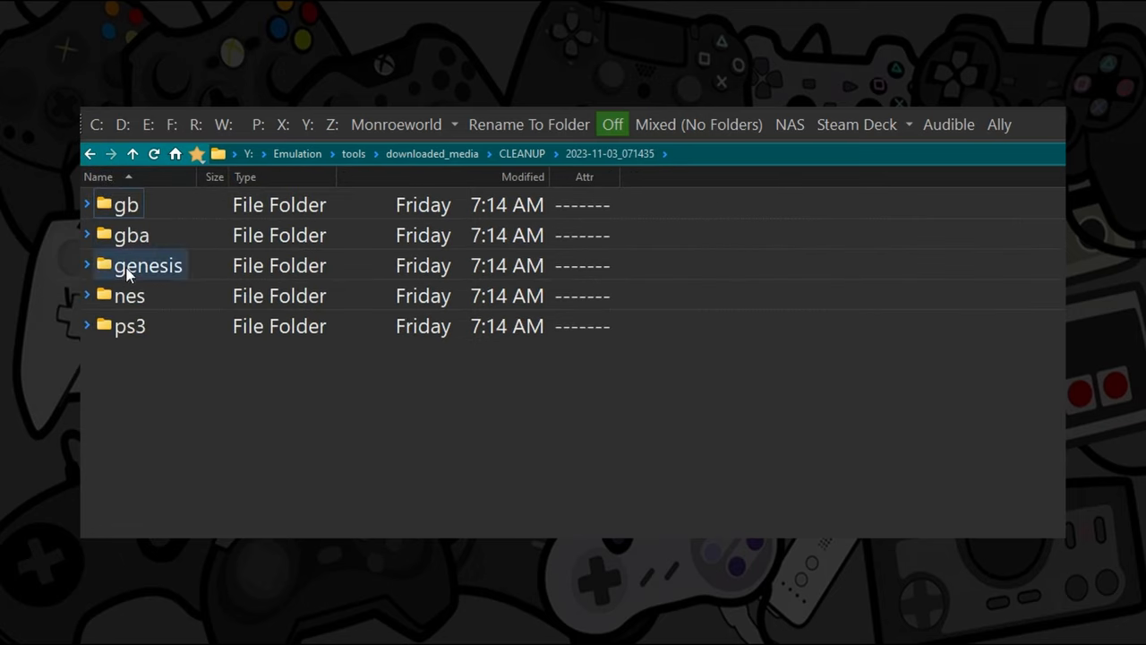
pyautogui.doubleClick(125, 204)
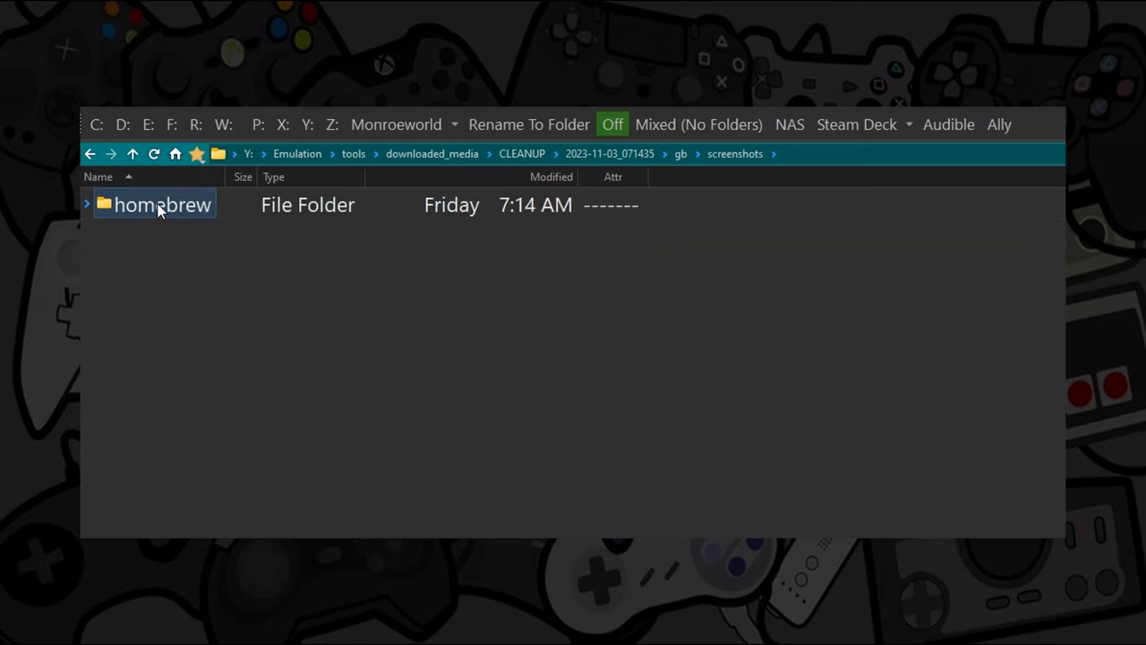
pyautogui.doubleClick(163, 205)
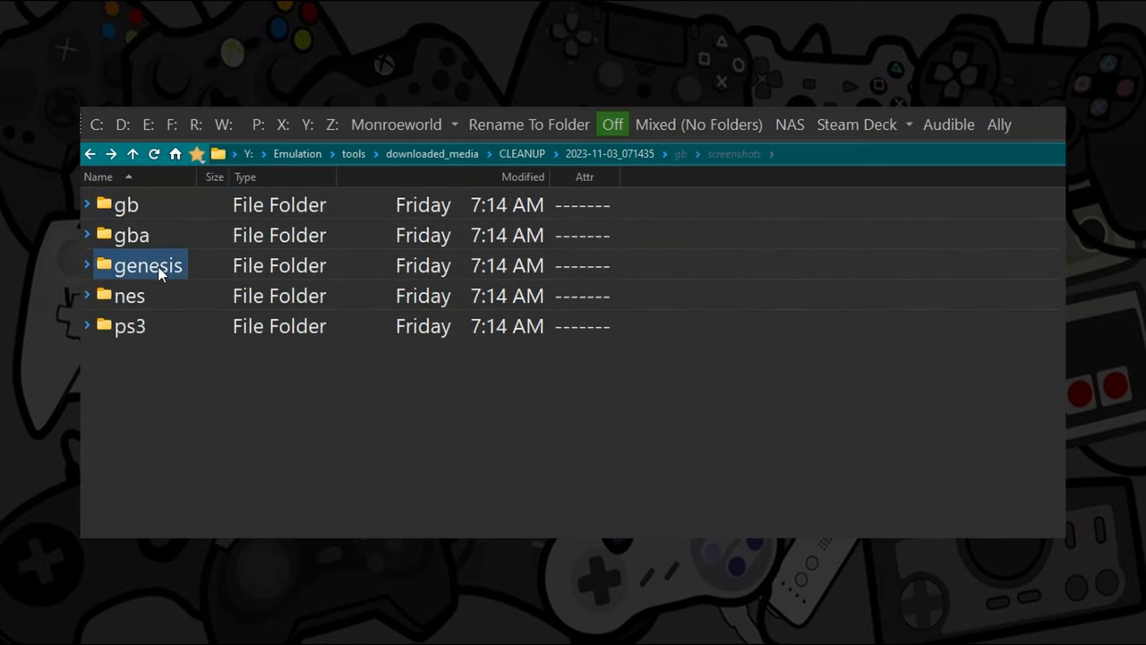
pyautogui.doubleClick(147, 265)
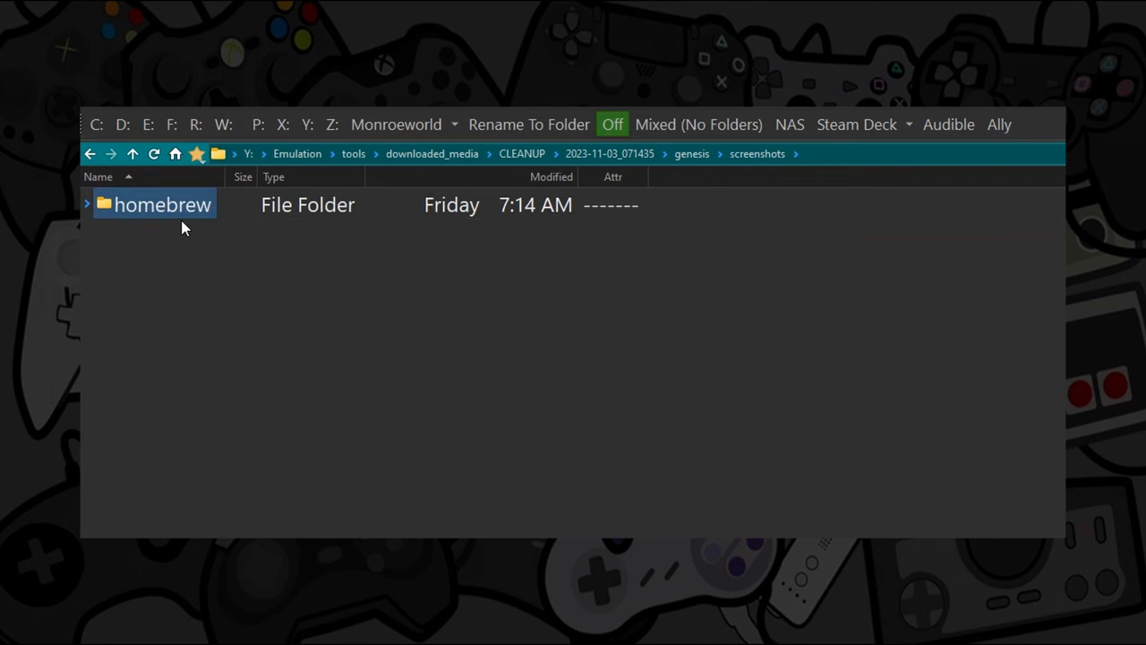
pyautogui.doubleClick(161, 204)
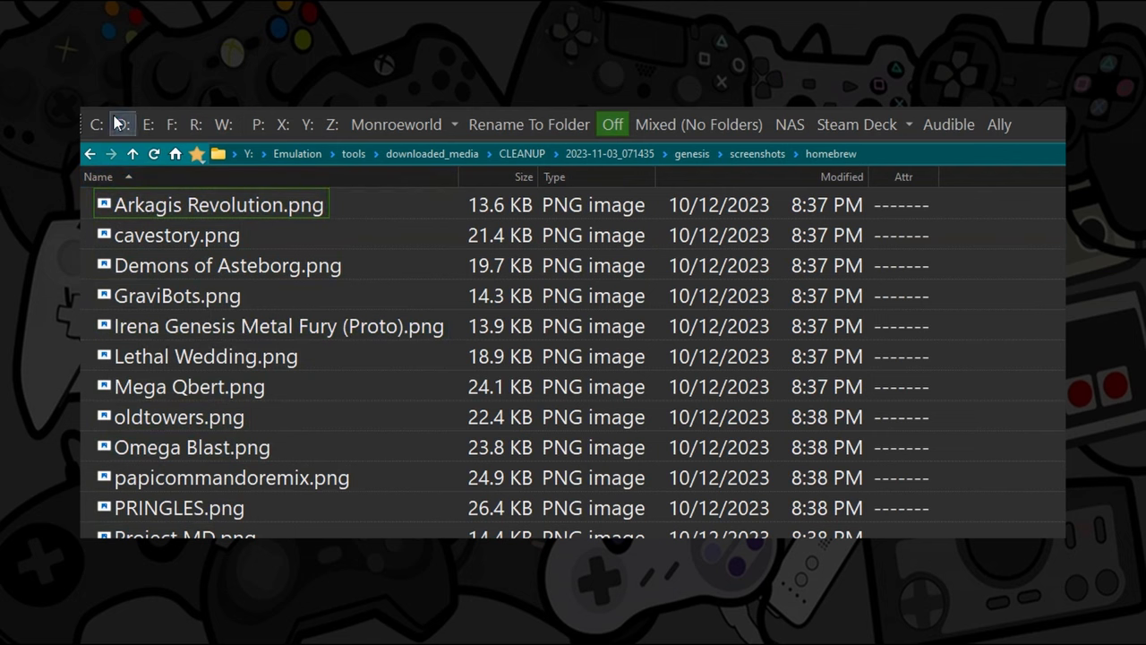
# Return to CLEANUP and permanently delete both dated cleanup folders.
pyautogui.click(89, 154)
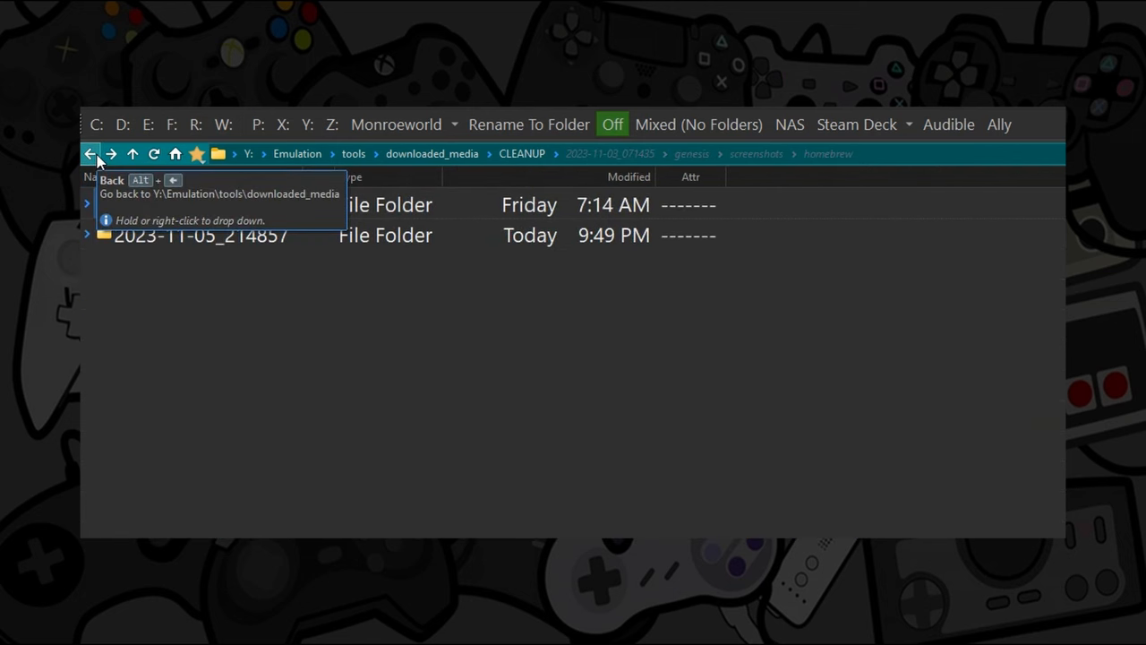
pyautogui.click(90, 154)
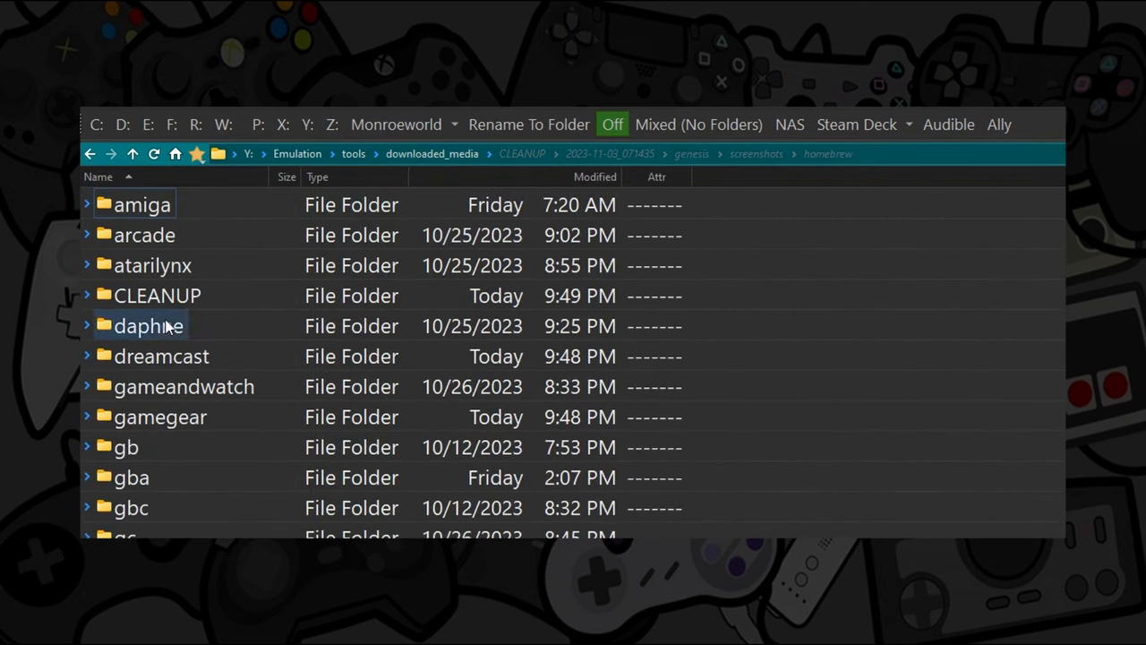
pyautogui.click(521, 154)
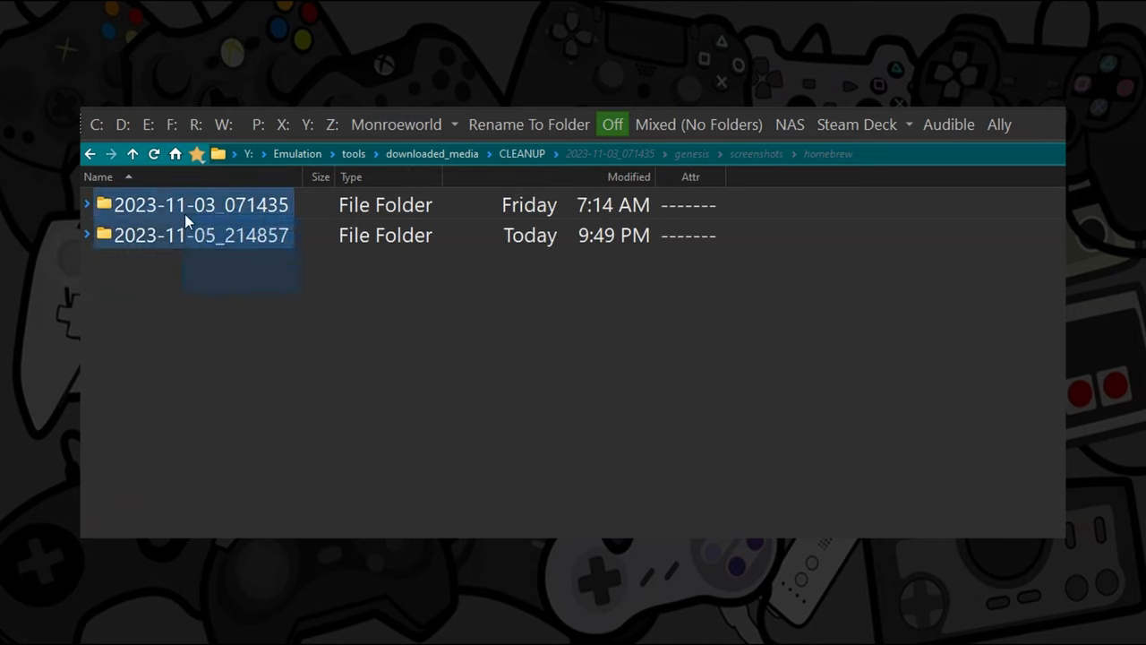
pyautogui.rightClick(200, 205)
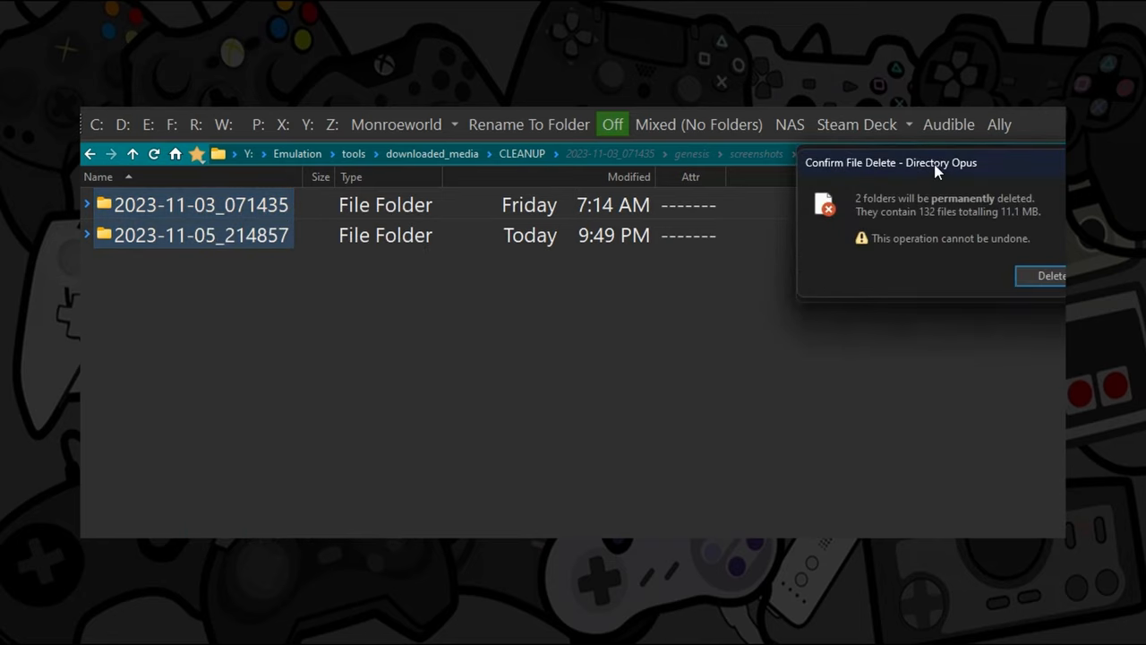
pyautogui.click(1047, 276)
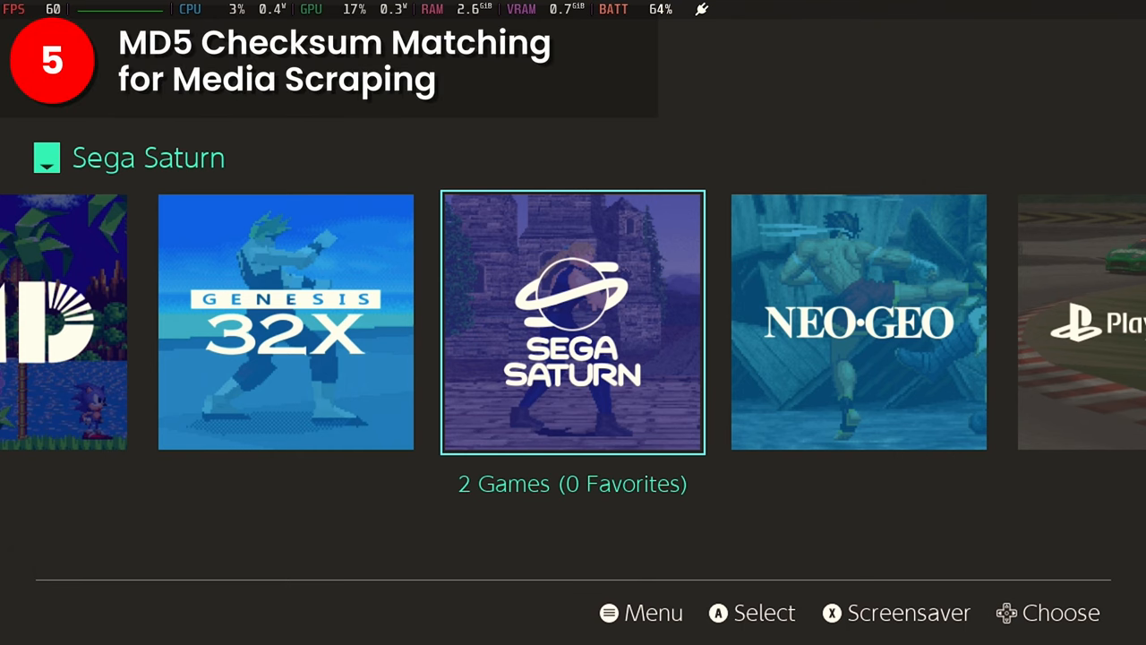
# Move the system carousel from Sega Saturn back to Sega Mega Drive (1481 games).
pyautogui.click(573, 322)
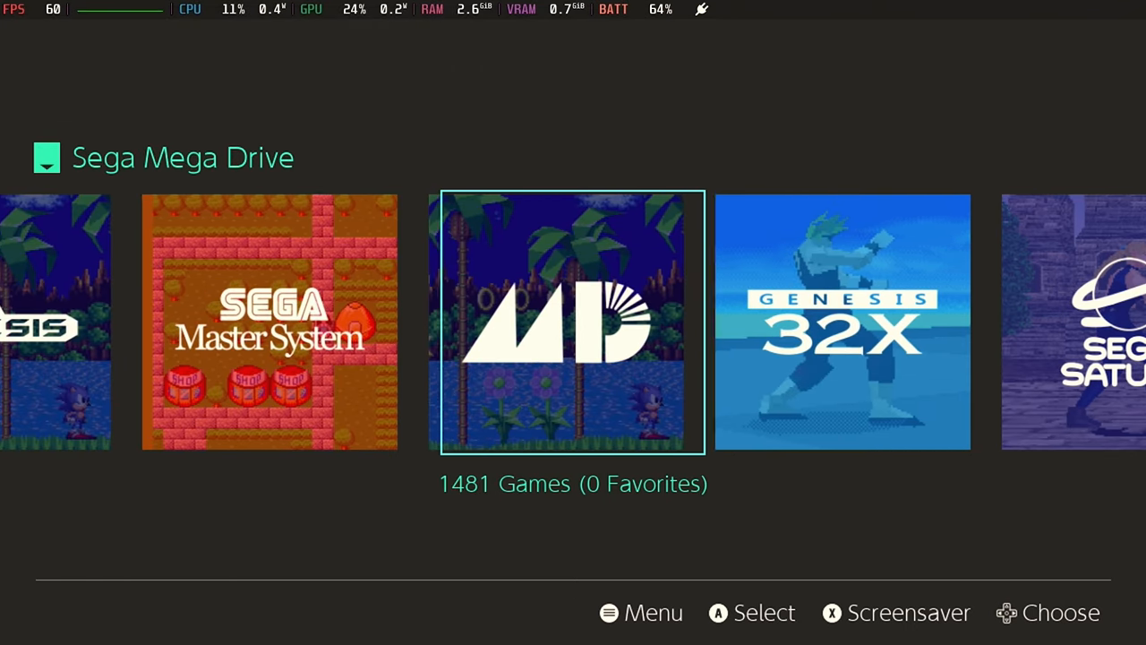
# Enter the Sega Mega Drive 32X list of 32 games and bring up the main menu for scraping.
pyautogui.click(841, 323)
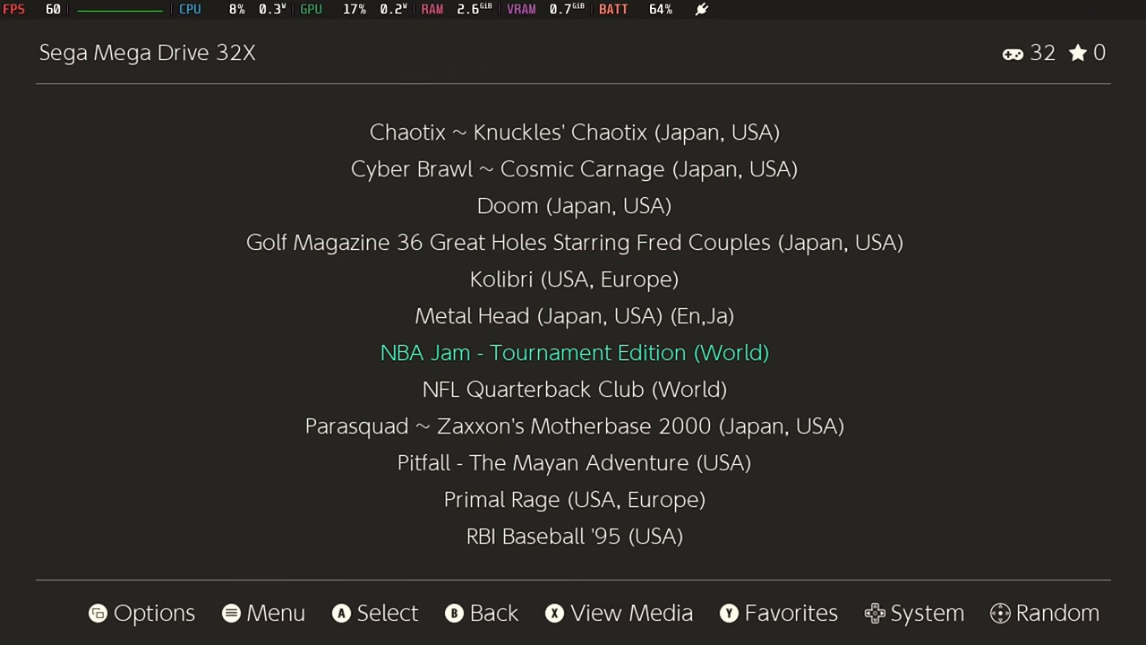
pyautogui.scroll(-3)
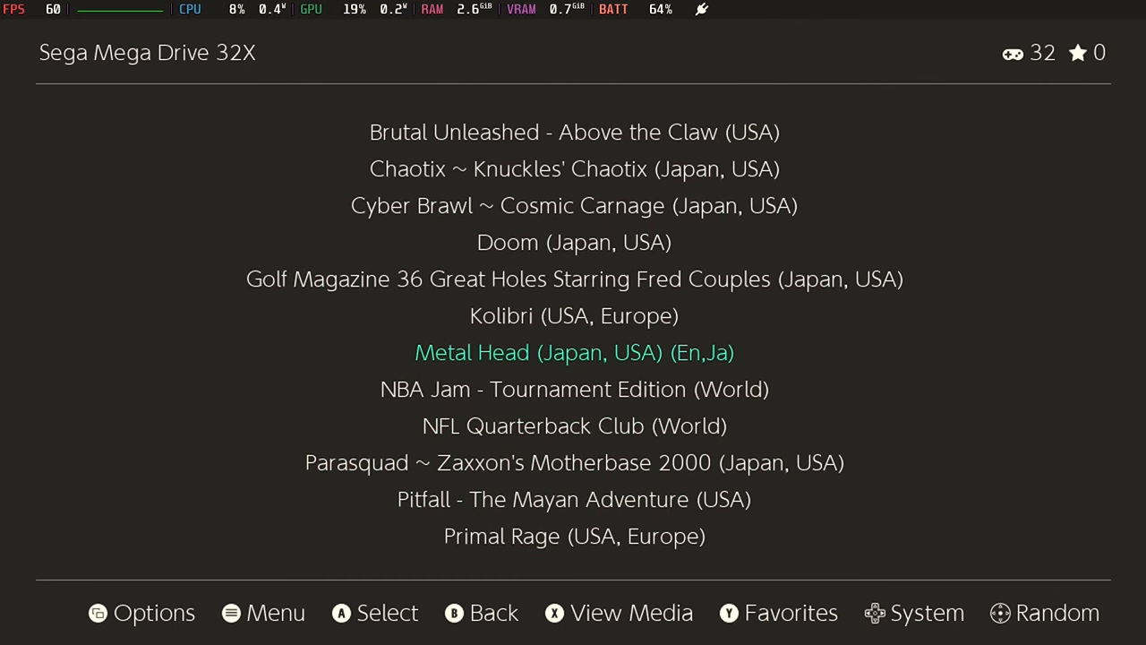
pyautogui.click(274, 612)
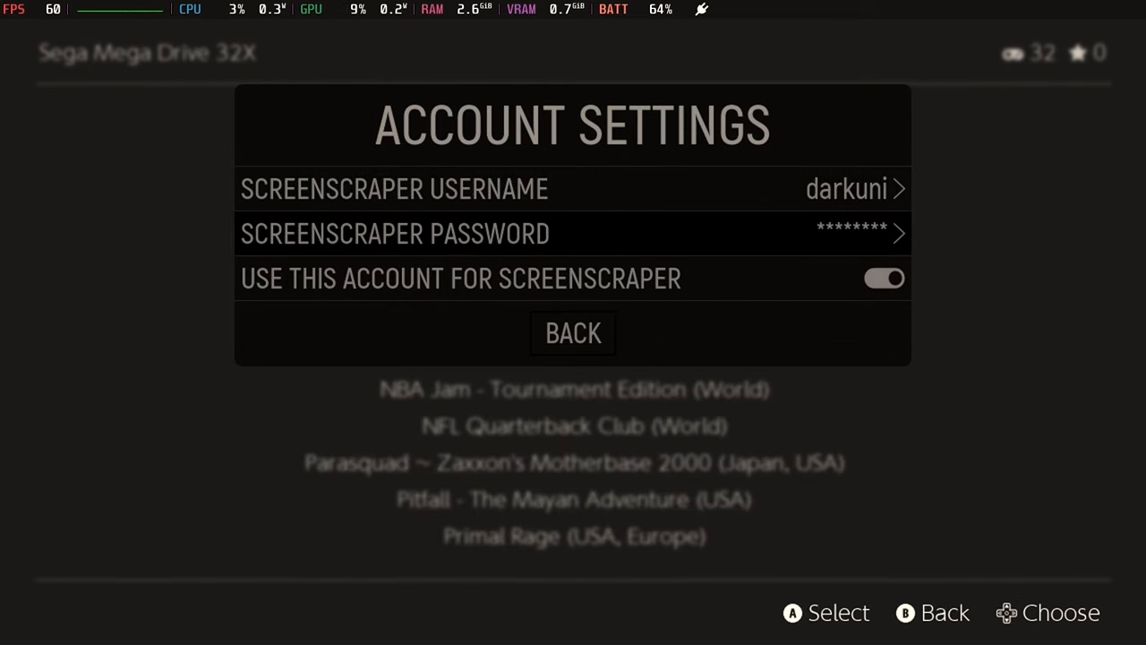
# Select only Sega Mega Drive 32X under Scrape These Systems and start scraping its 32 games from ScreenScraper.
pyautogui.click(573, 331)
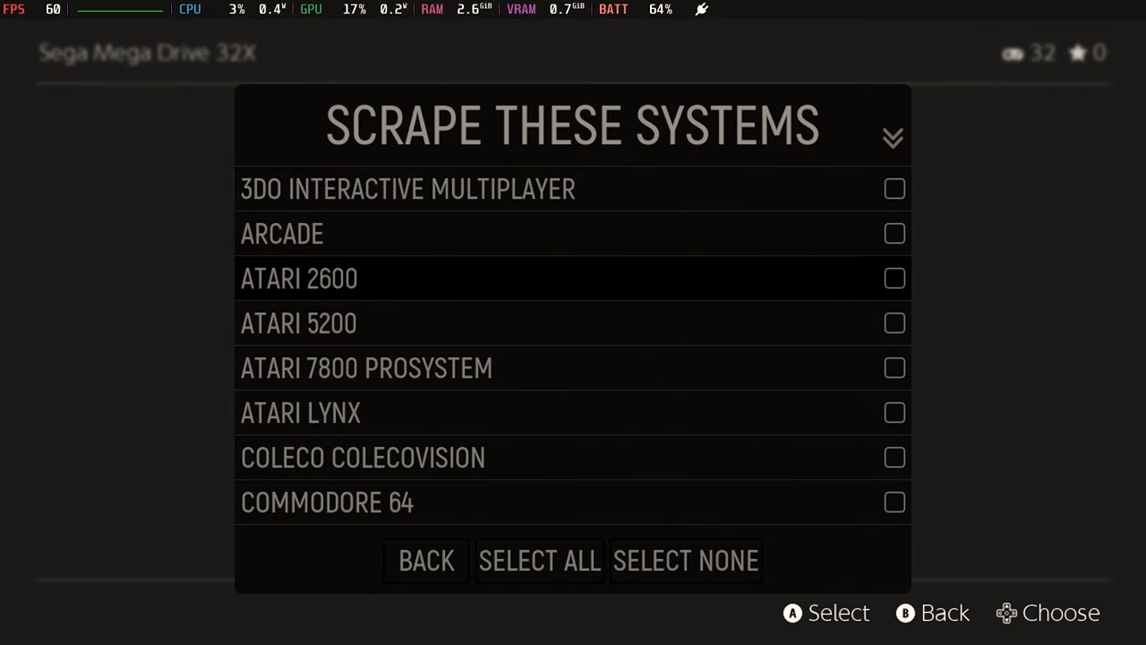
pyautogui.scroll(-3)
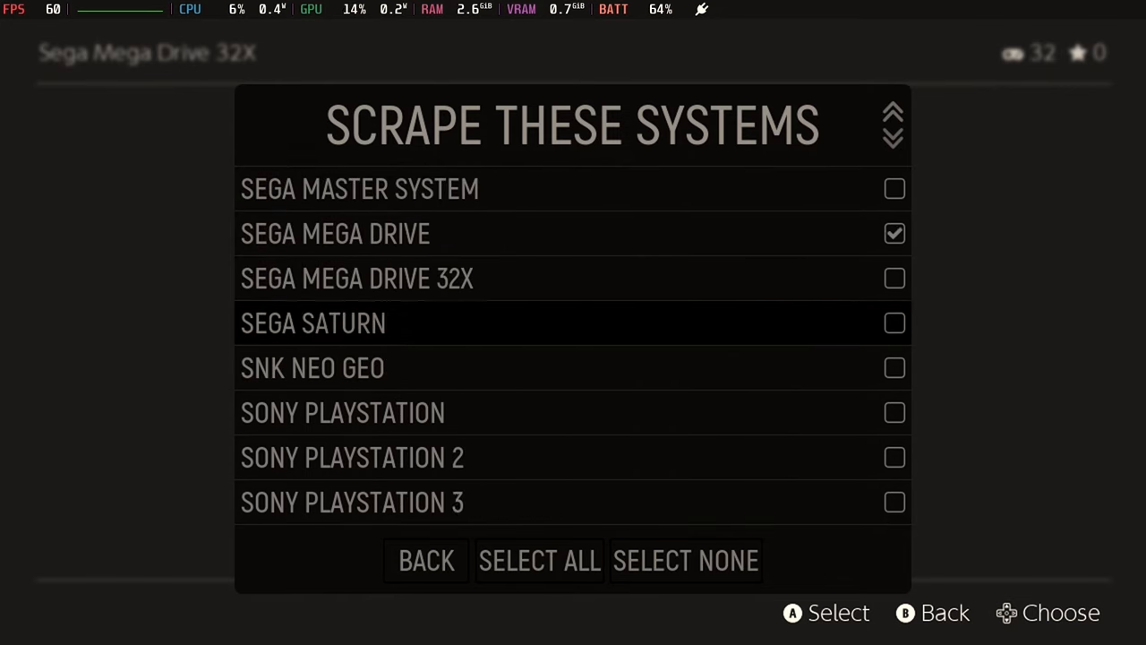
pyautogui.scroll(3)
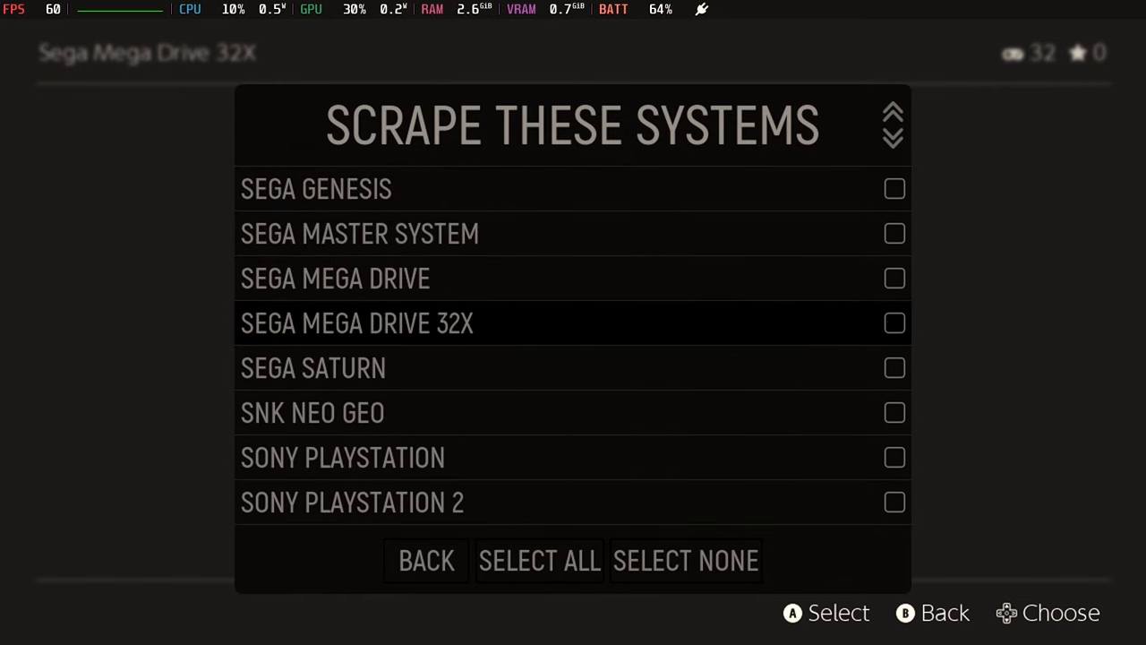
pyautogui.click(426, 559)
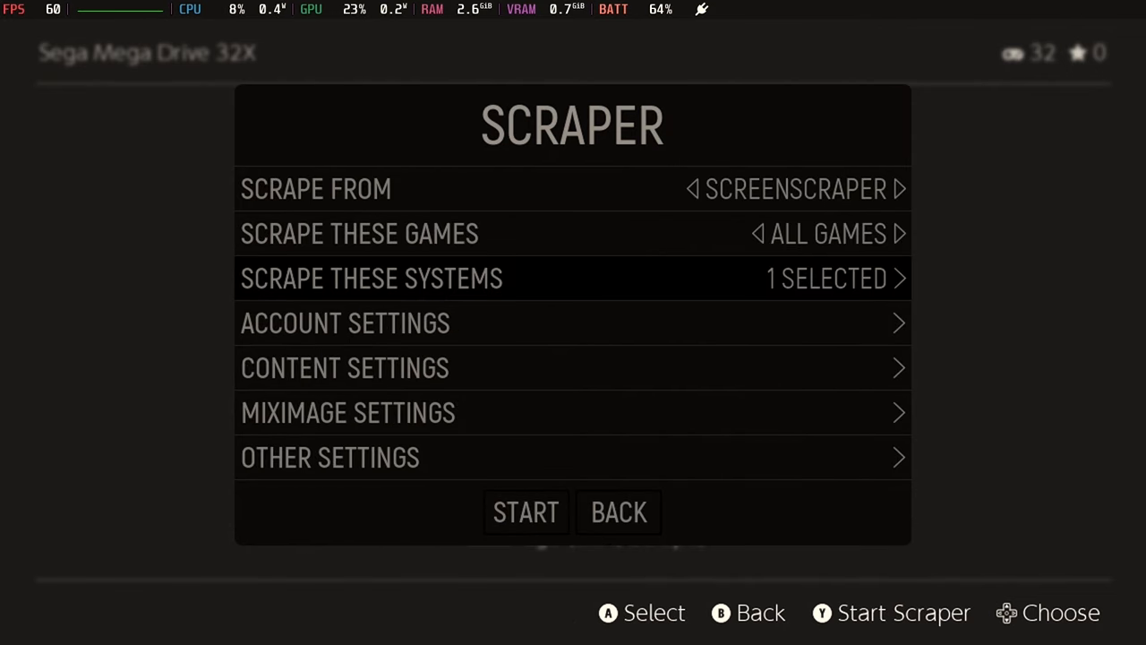
pyautogui.click(526, 512)
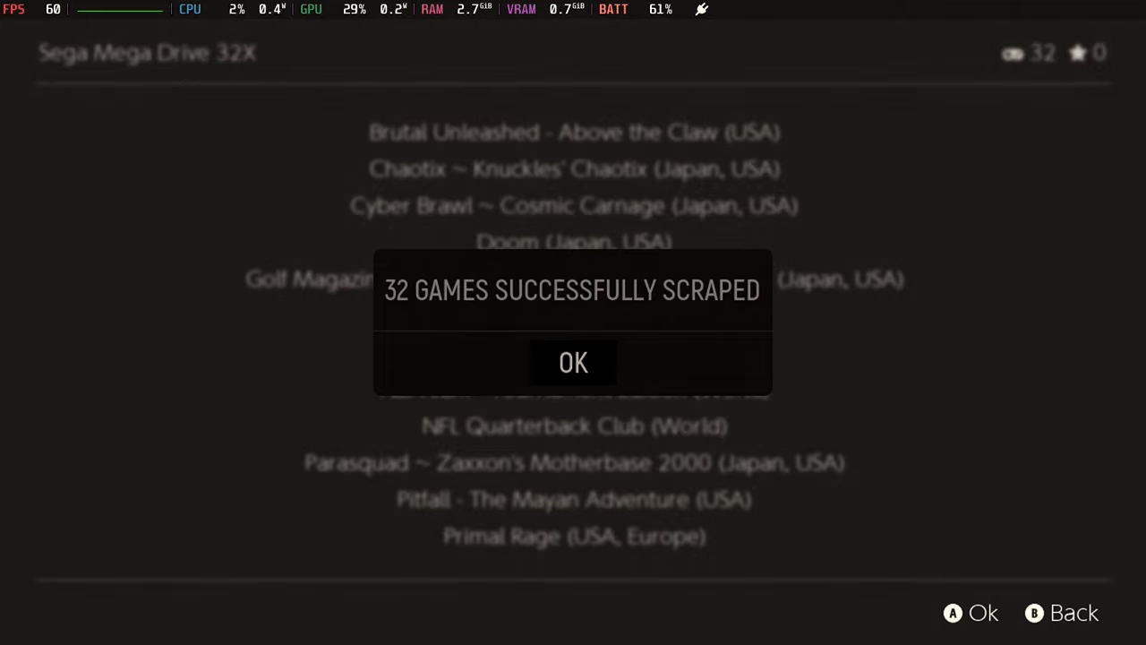
pyautogui.click(573, 361)
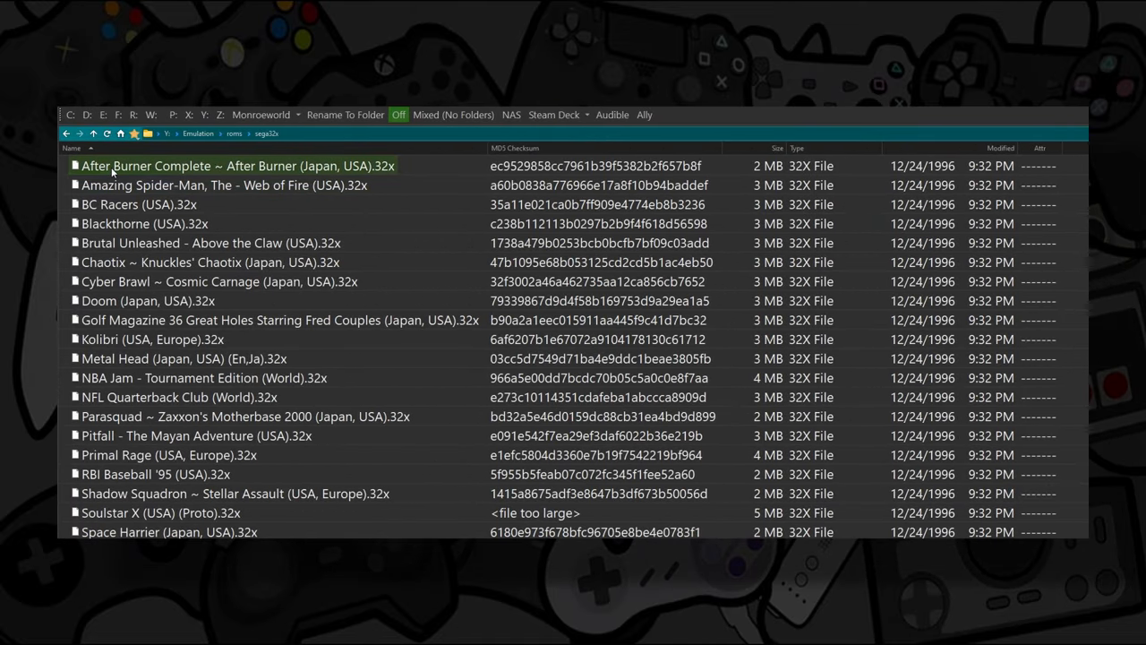
# Point out the After Burner Complete and Kolibri ROM checksums, then sort the 32X files by MD5 Checksum.
pyautogui.click(236, 165)
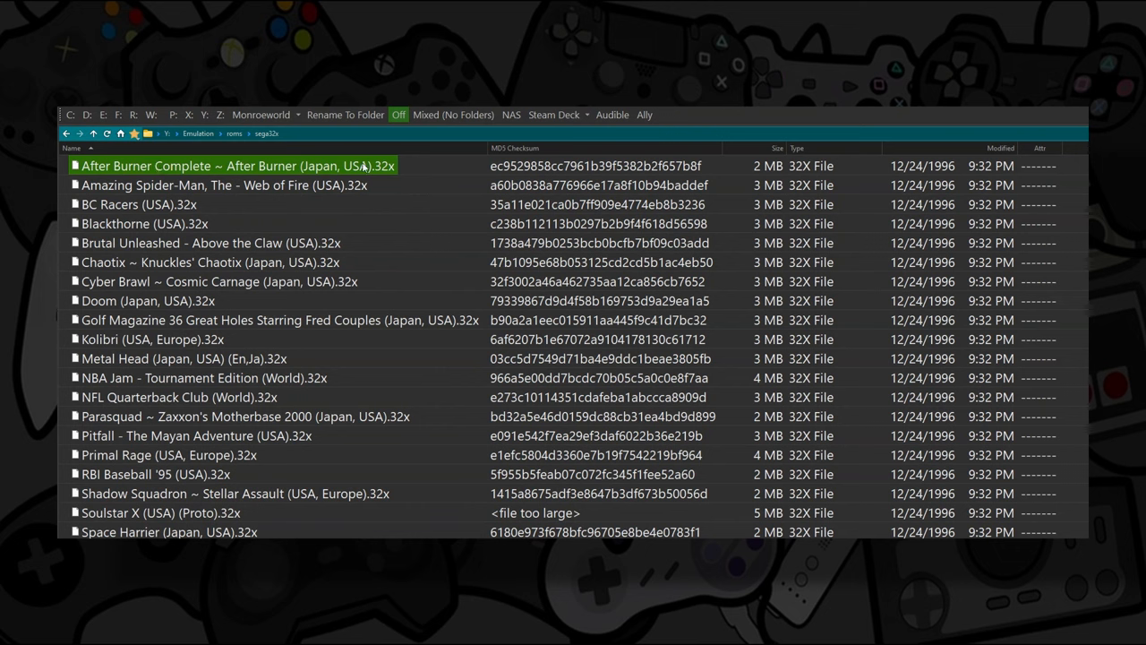
pyautogui.click(152, 338)
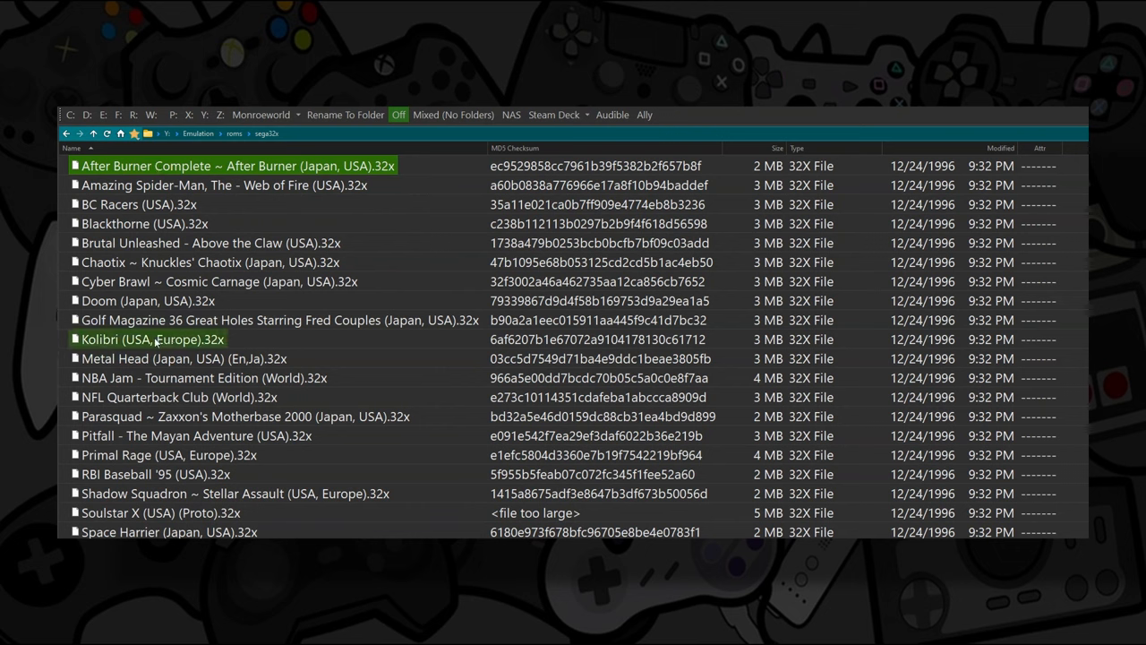
pyautogui.click(154, 473)
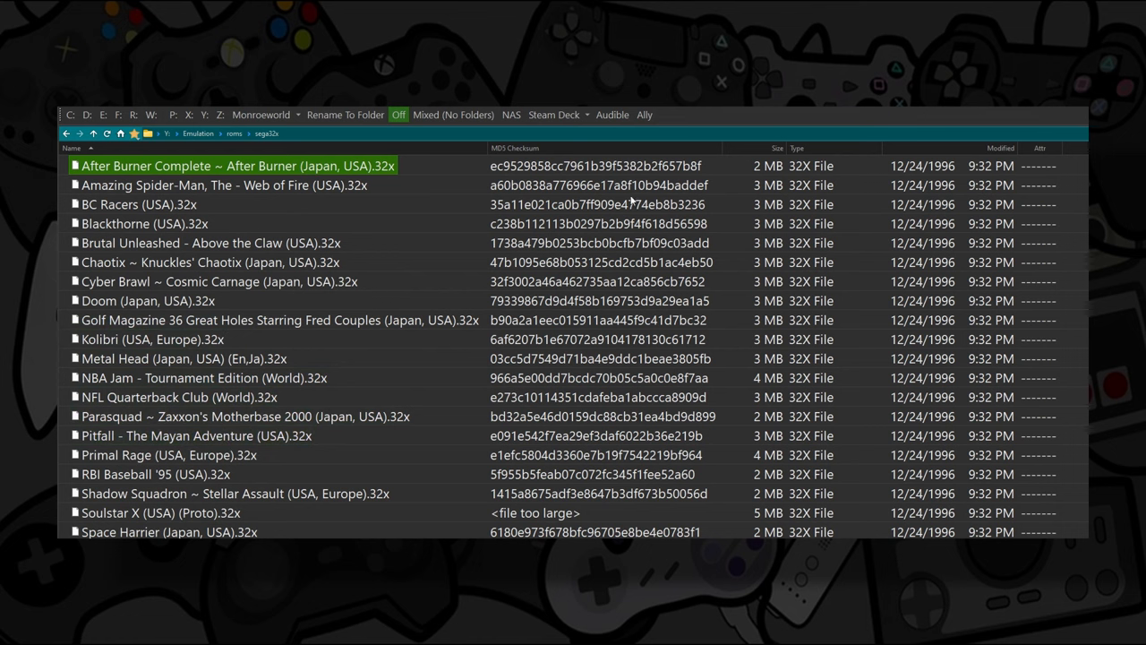
pyautogui.click(516, 147)
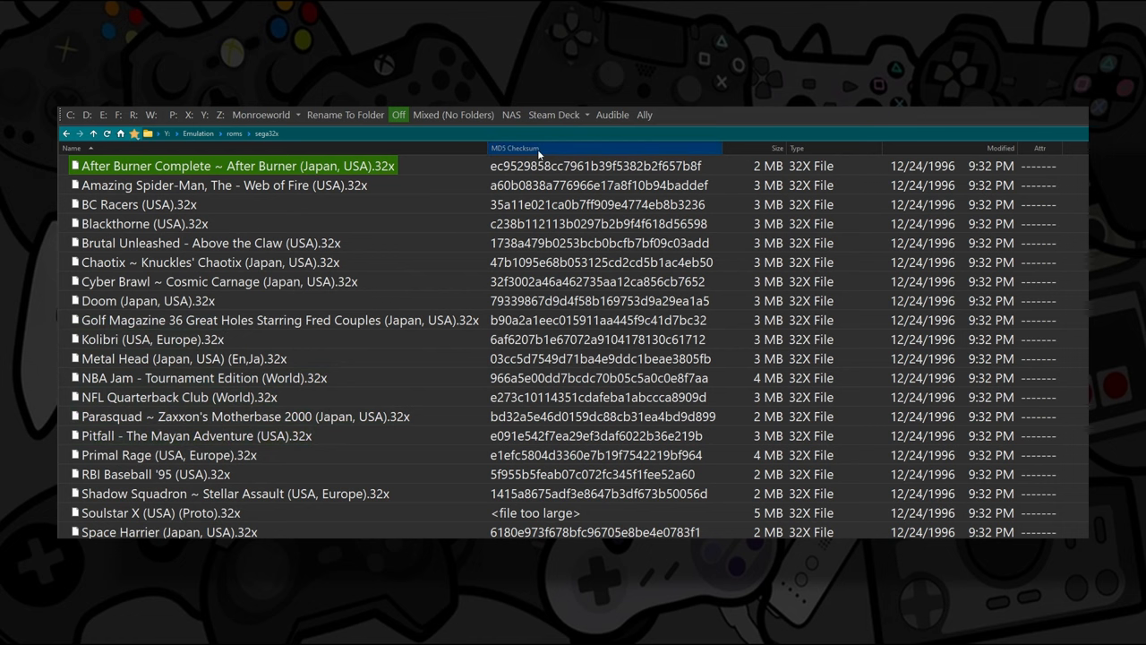
pyautogui.click(537, 147)
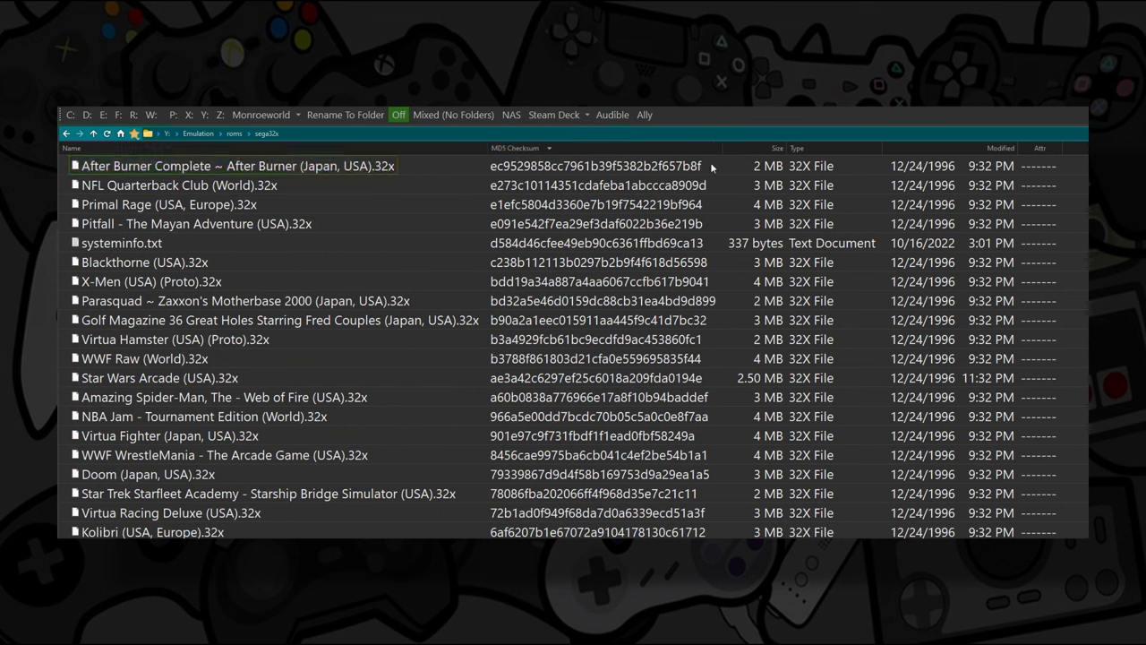
pyautogui.click(233, 165)
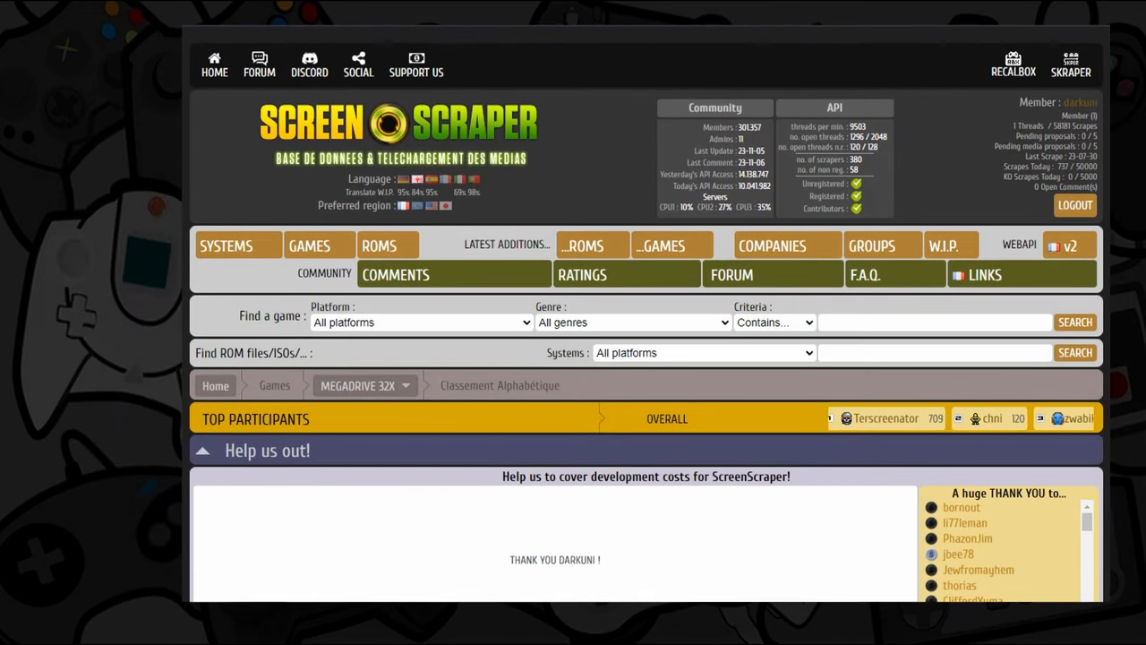
pyautogui.scroll(-3)
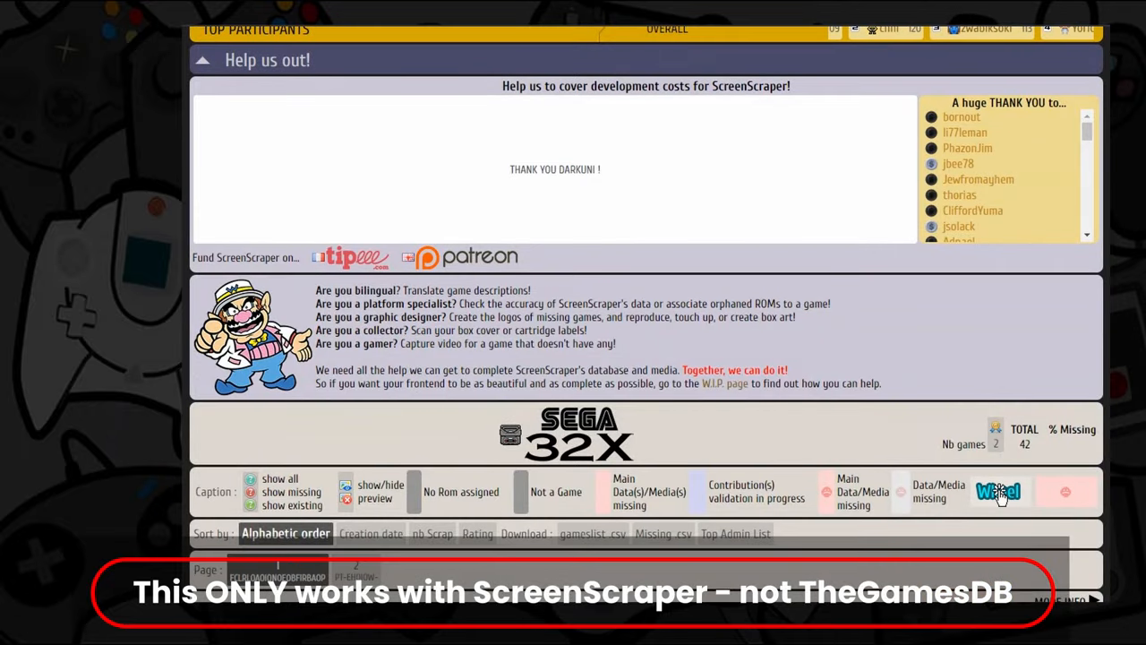
pyautogui.scroll(-3)
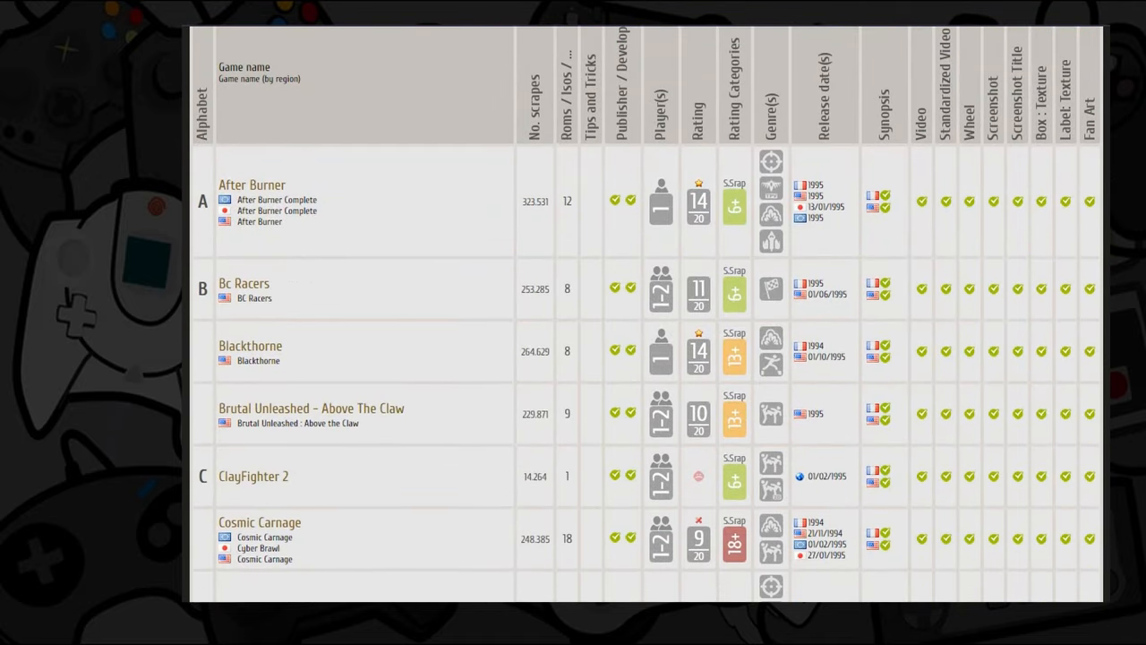
pyautogui.scroll(-3)
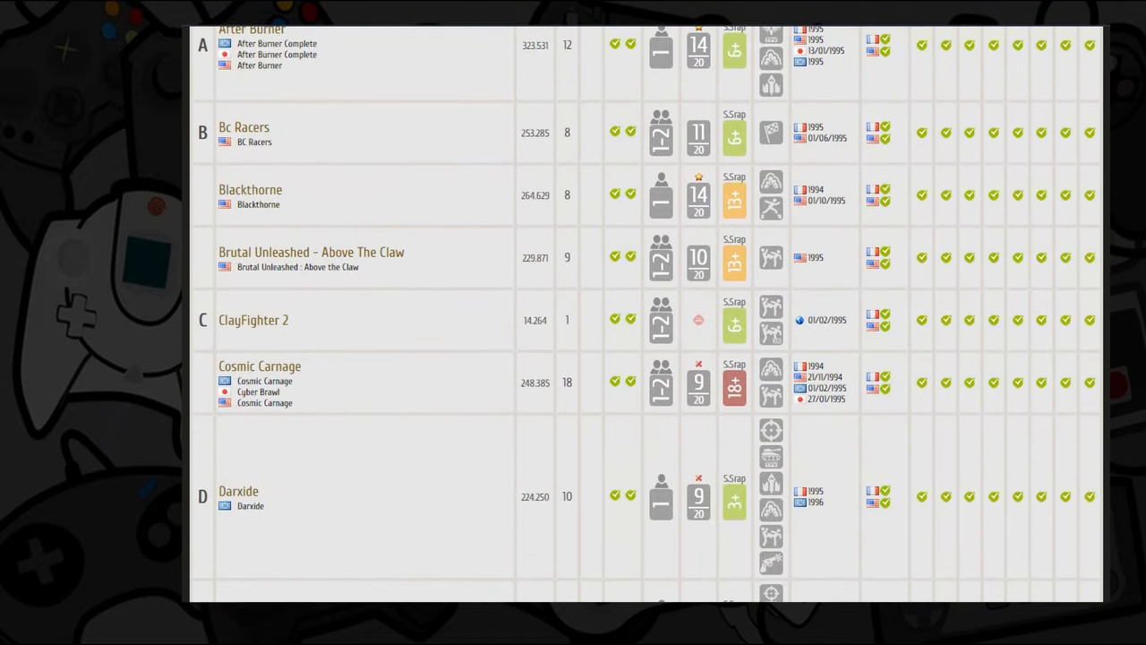
pyautogui.scroll(3)
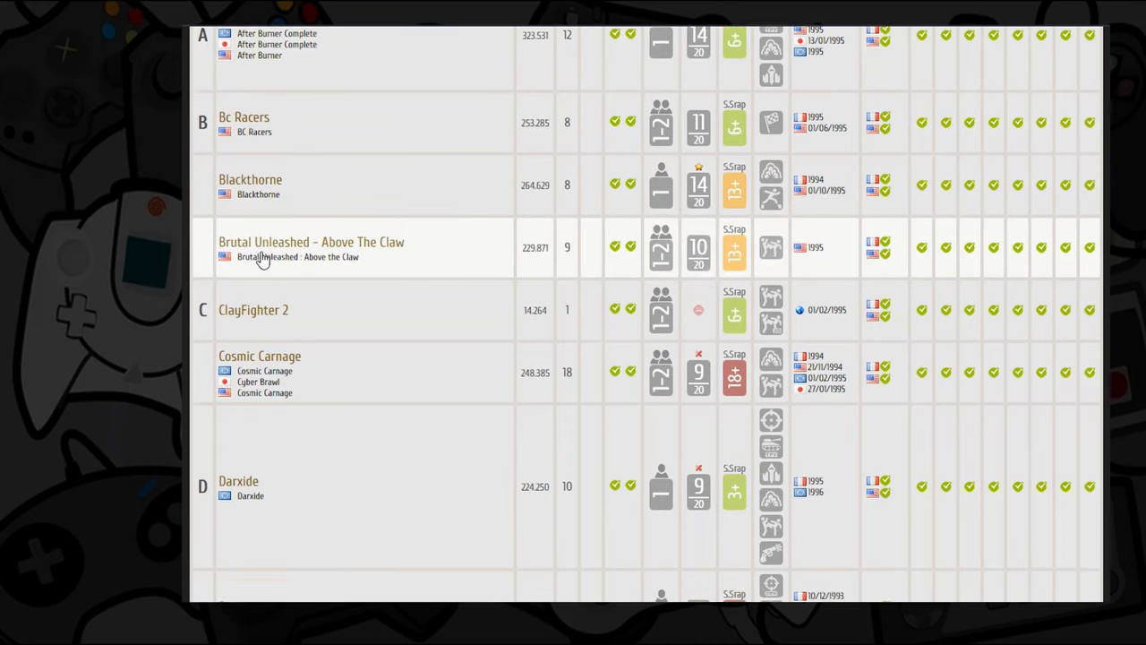
pyautogui.scroll(-3)
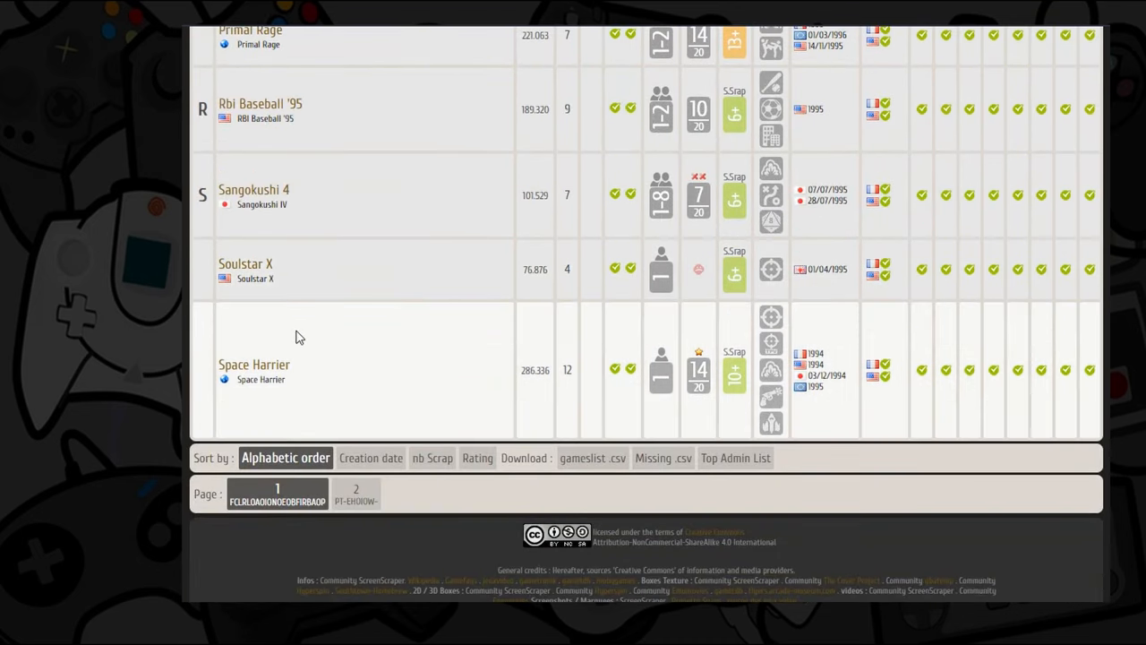
pyautogui.scroll(3)
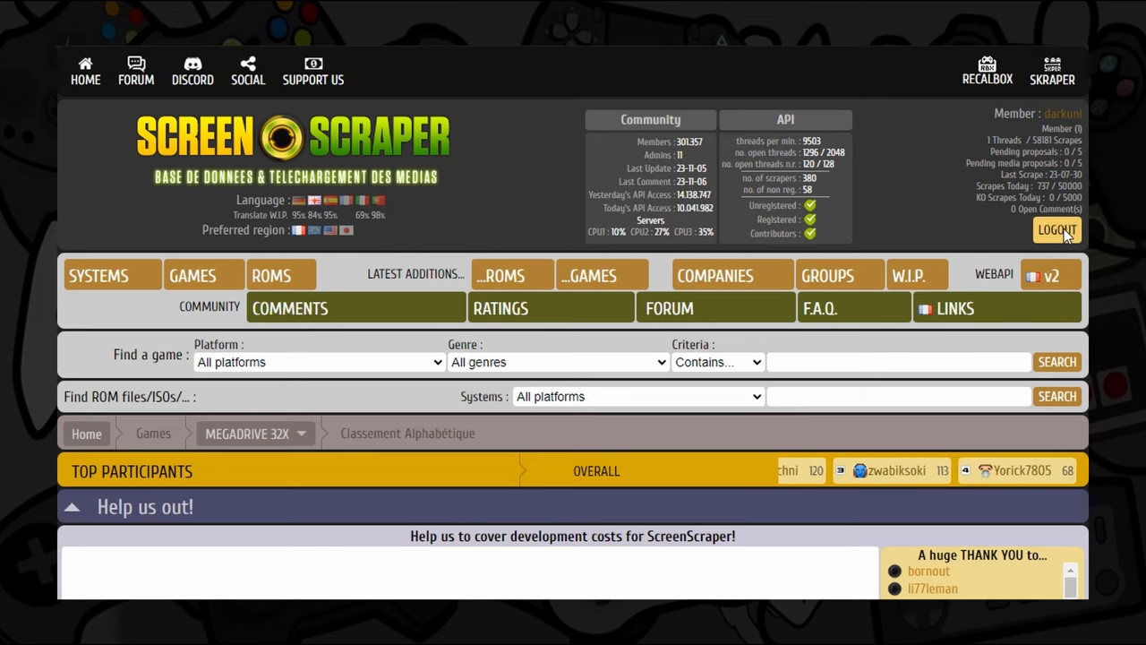
# Log out of the ScreenScraper account so the site shows its sign-in form.
pyautogui.click(1056, 230)
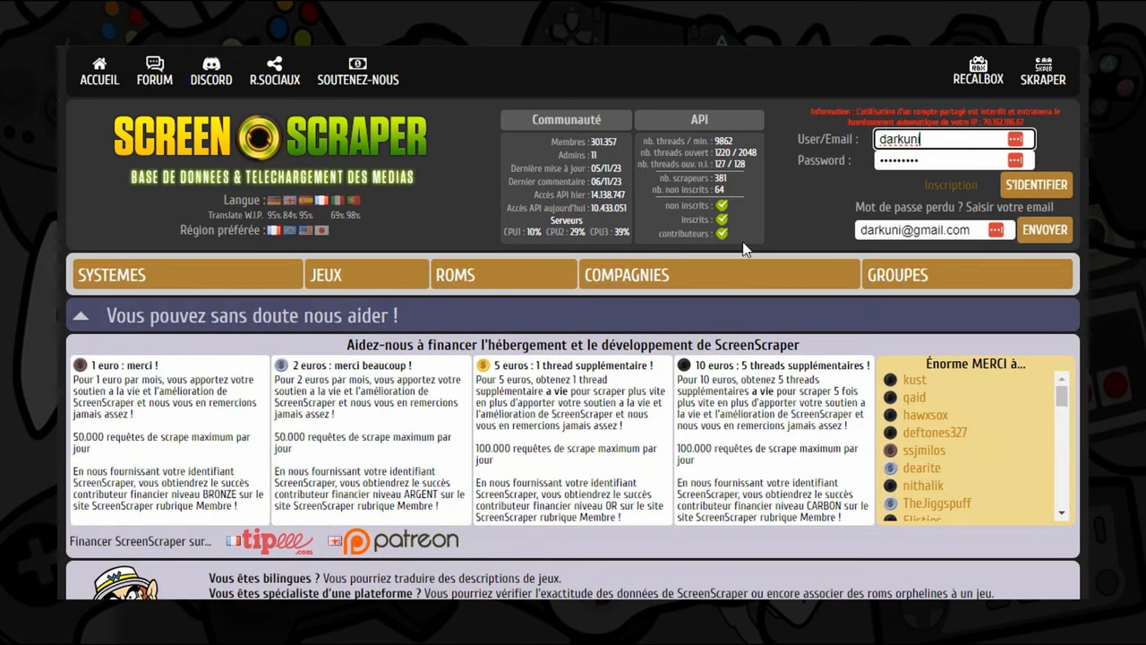
pyautogui.moveTo(775, 310)
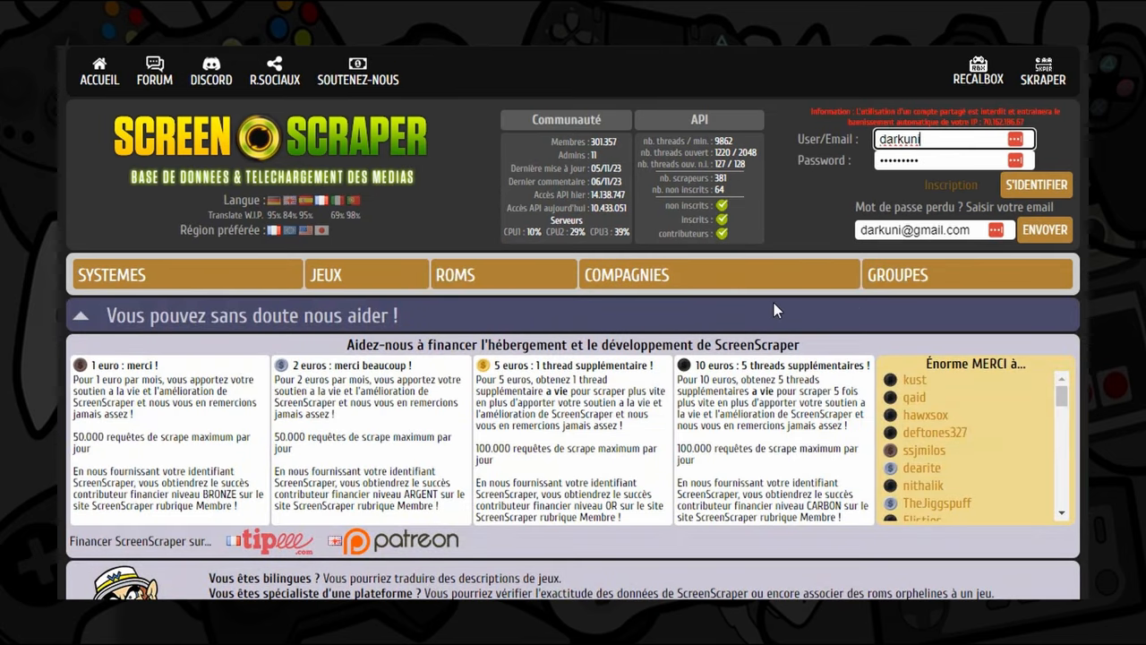